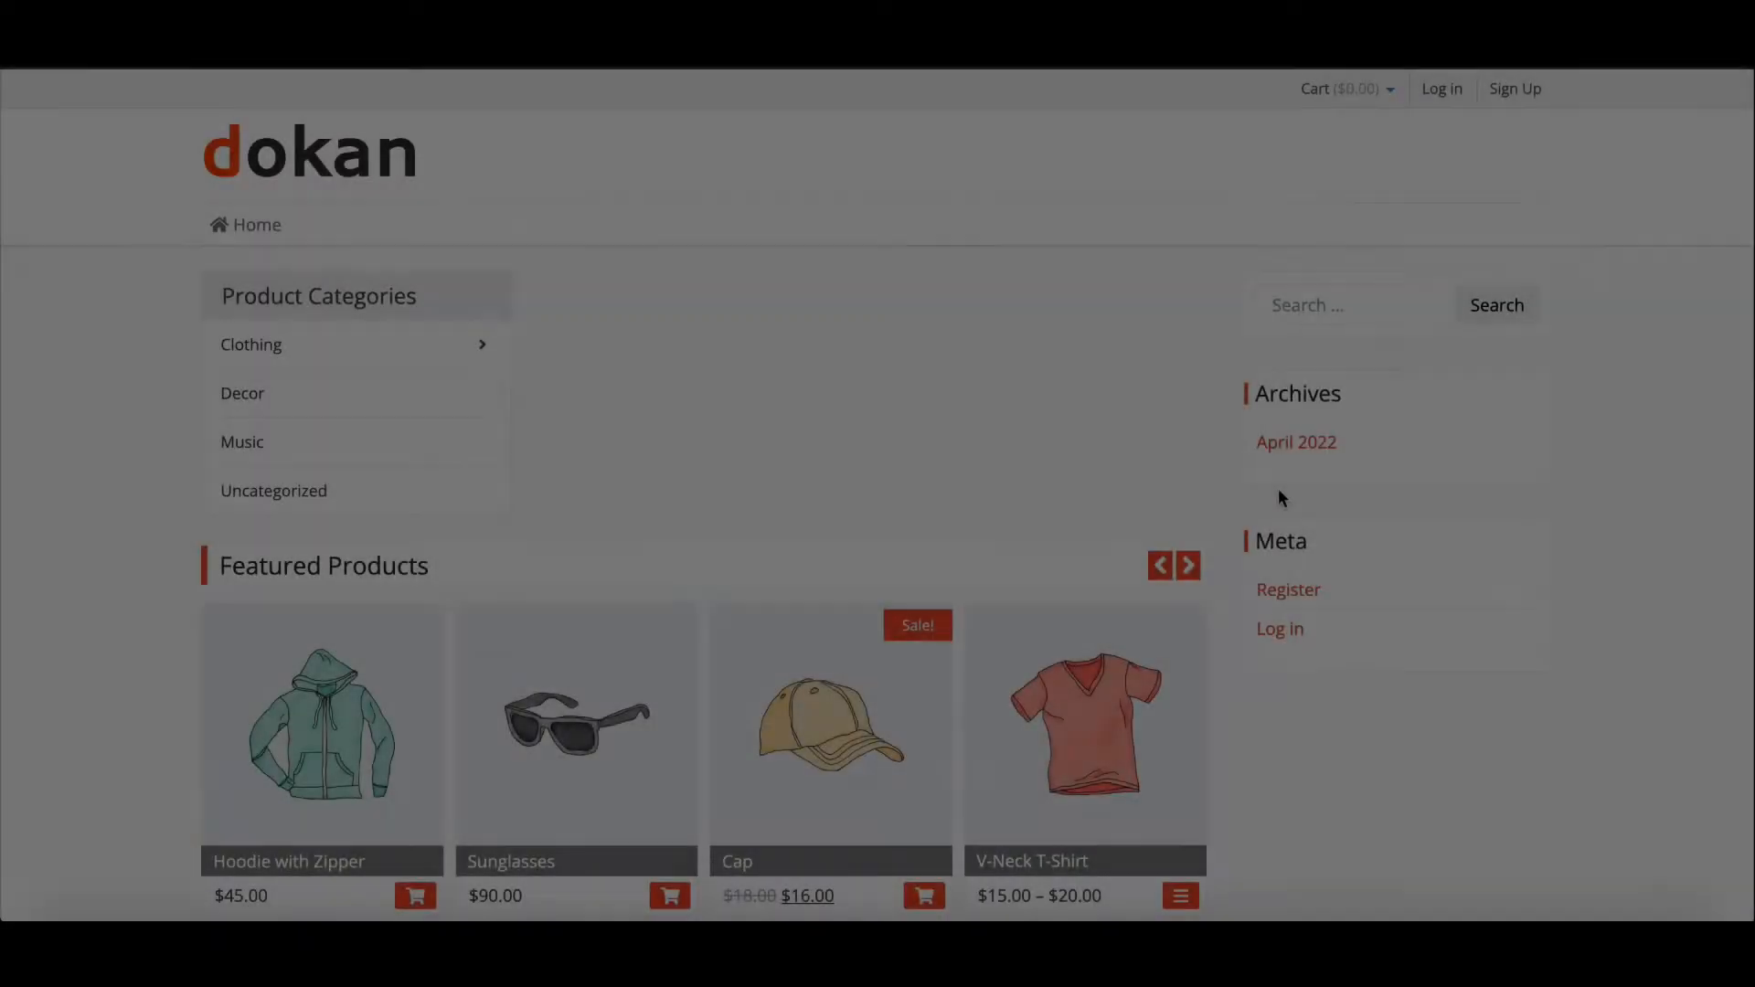
- Scroll the storefront homepage, then open the My account login and registration page
{"action": "scroll", "scroll_direction": "down", "scroll_amount": 3}
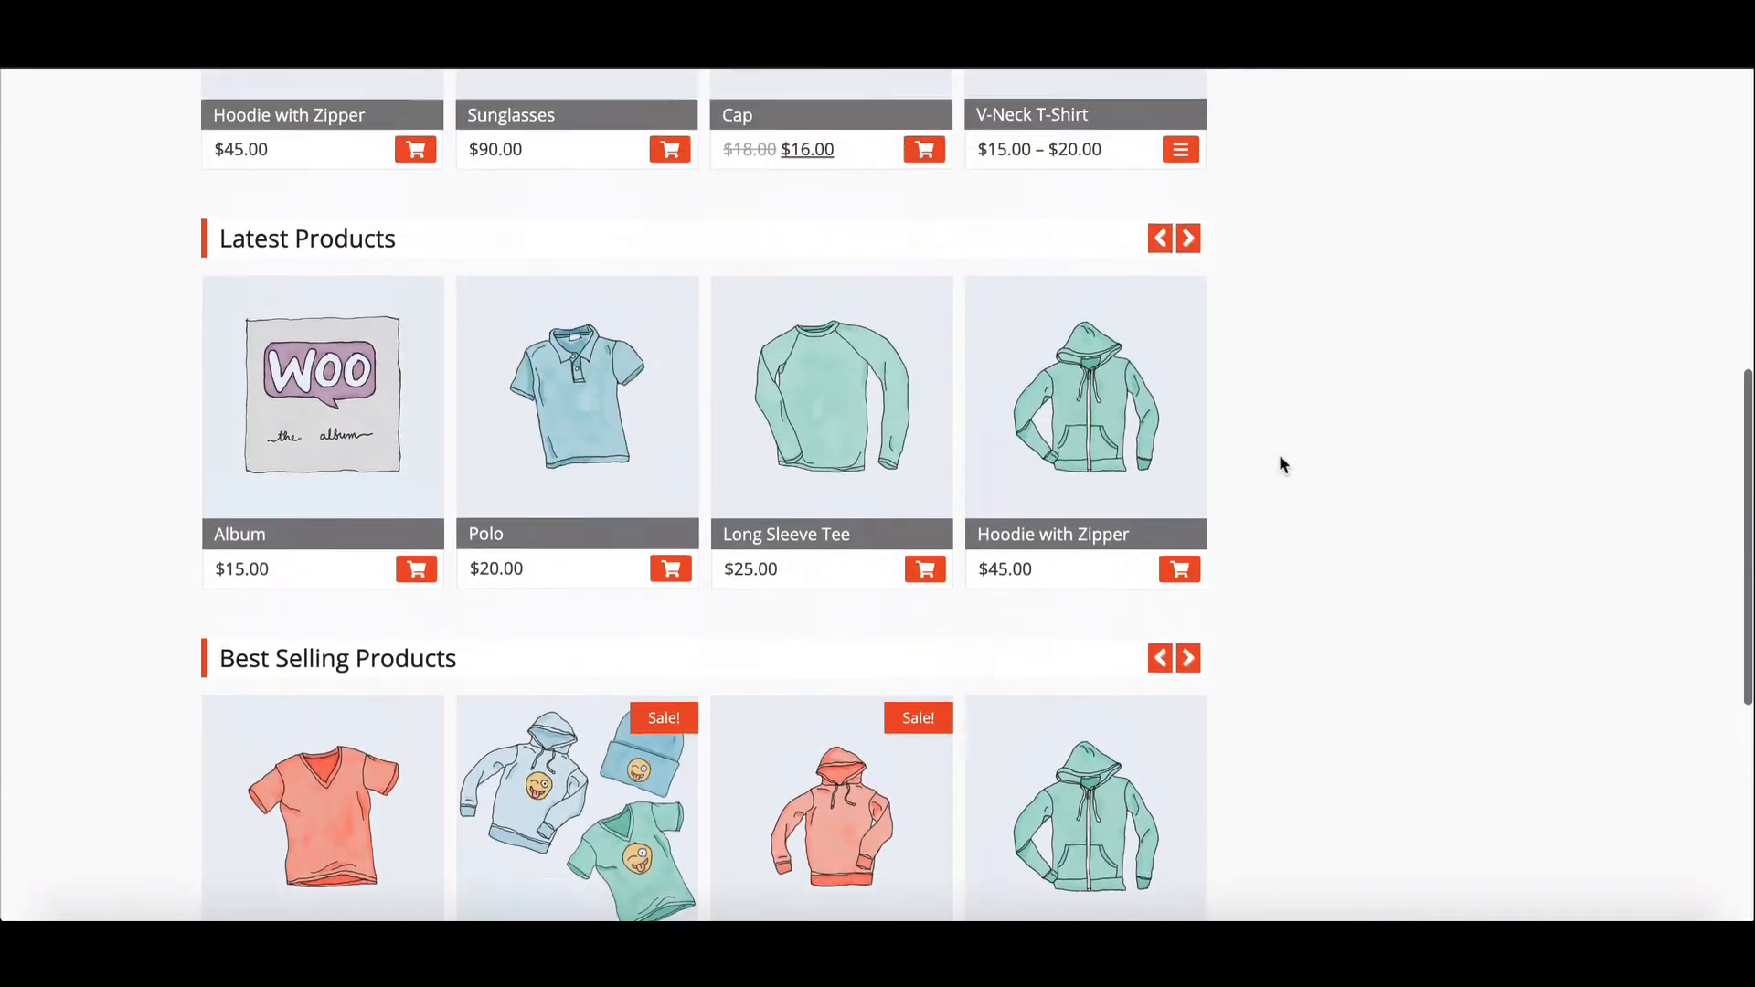
{"action": "scroll", "scroll_direction": "up", "scroll_amount": 3}
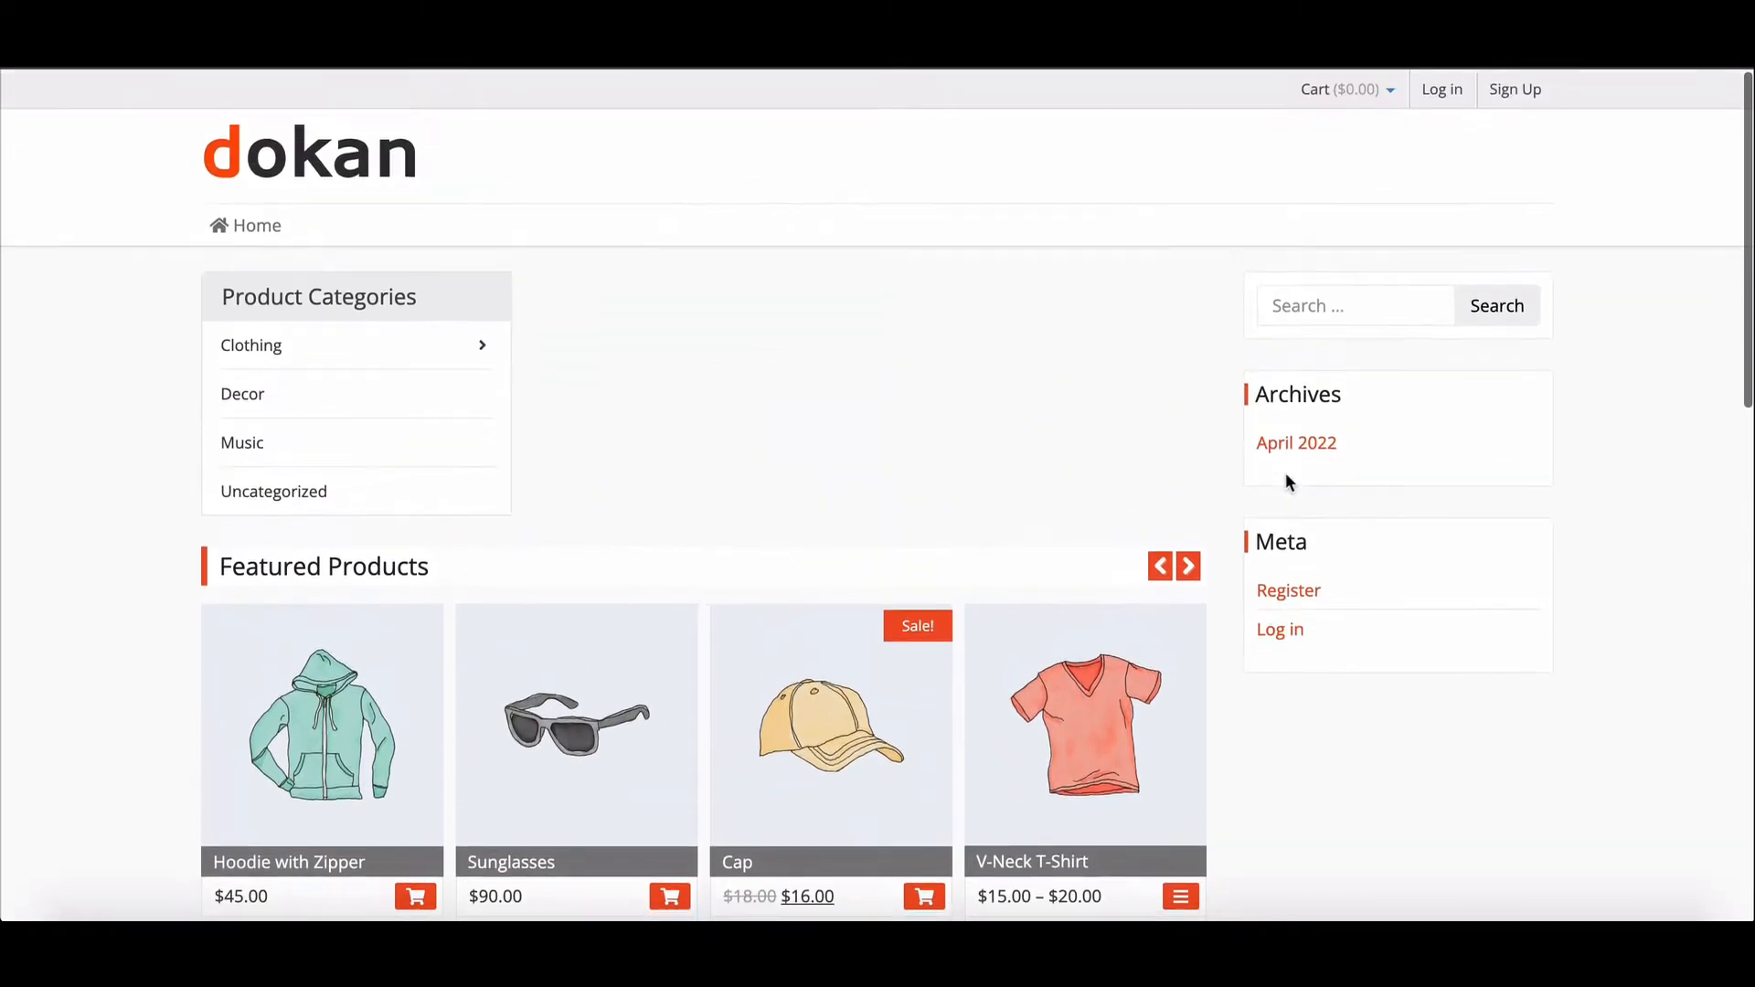
{"action": "mouse_move", "coordinate": [1441, 89]}
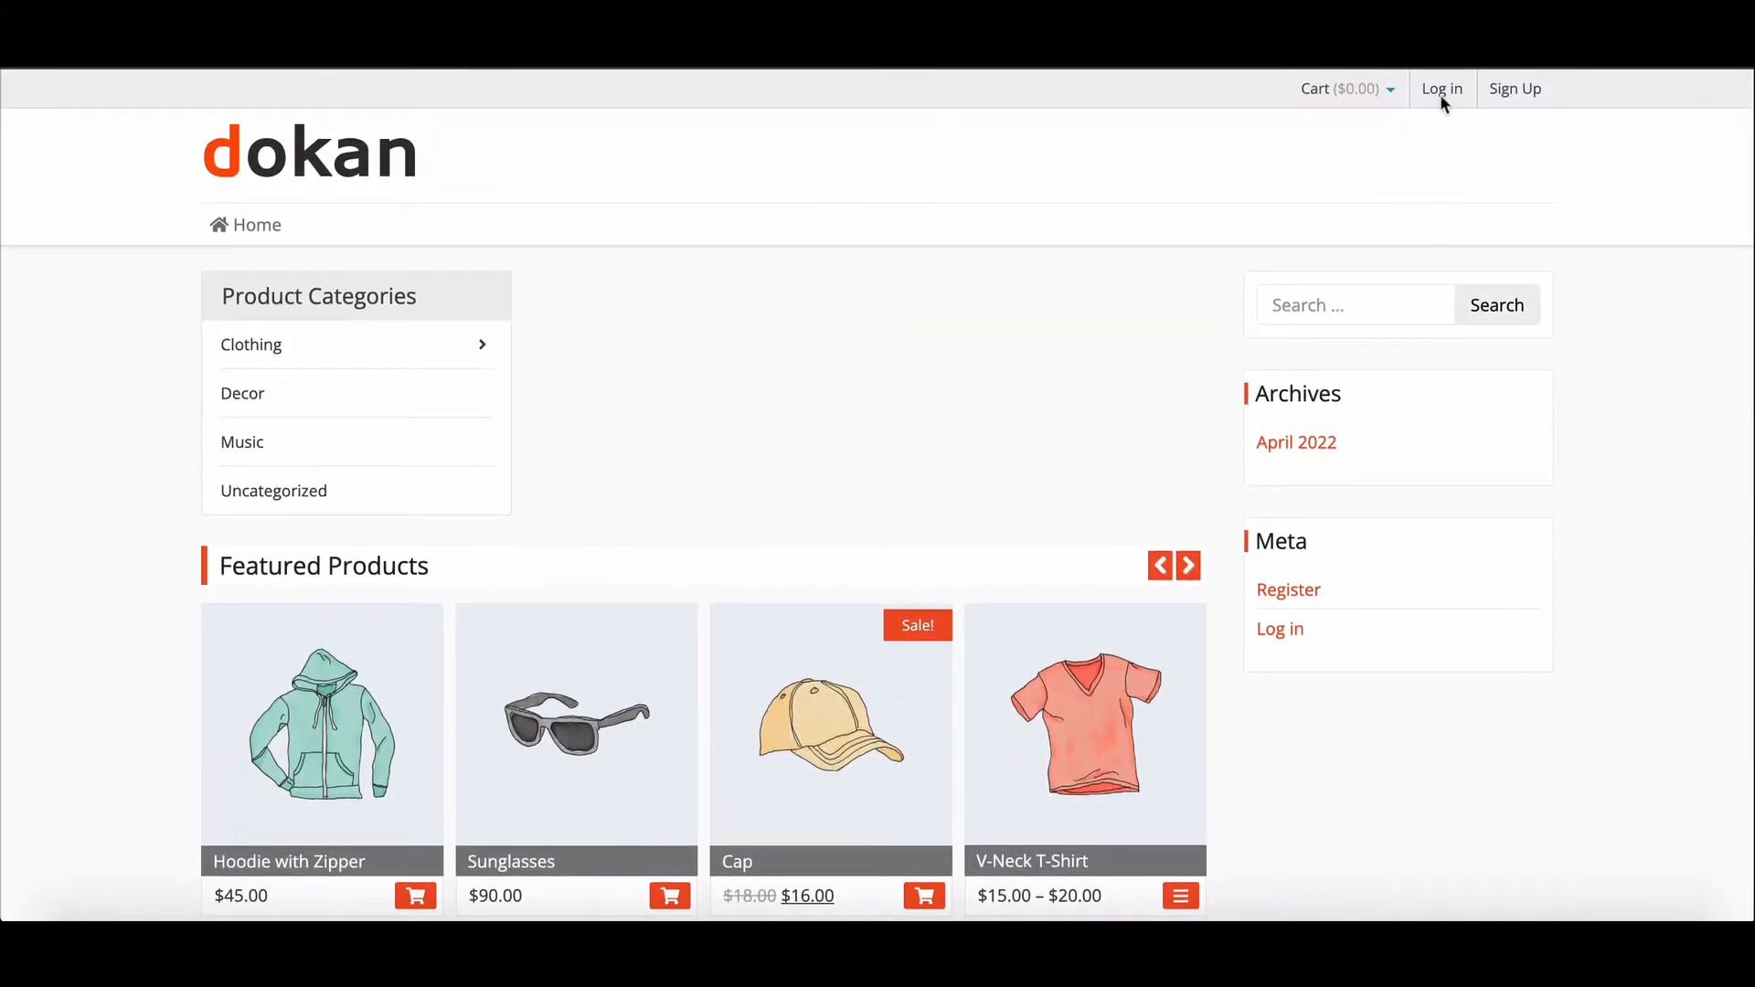
{"action": "left_click", "coordinate": [1441, 89]}
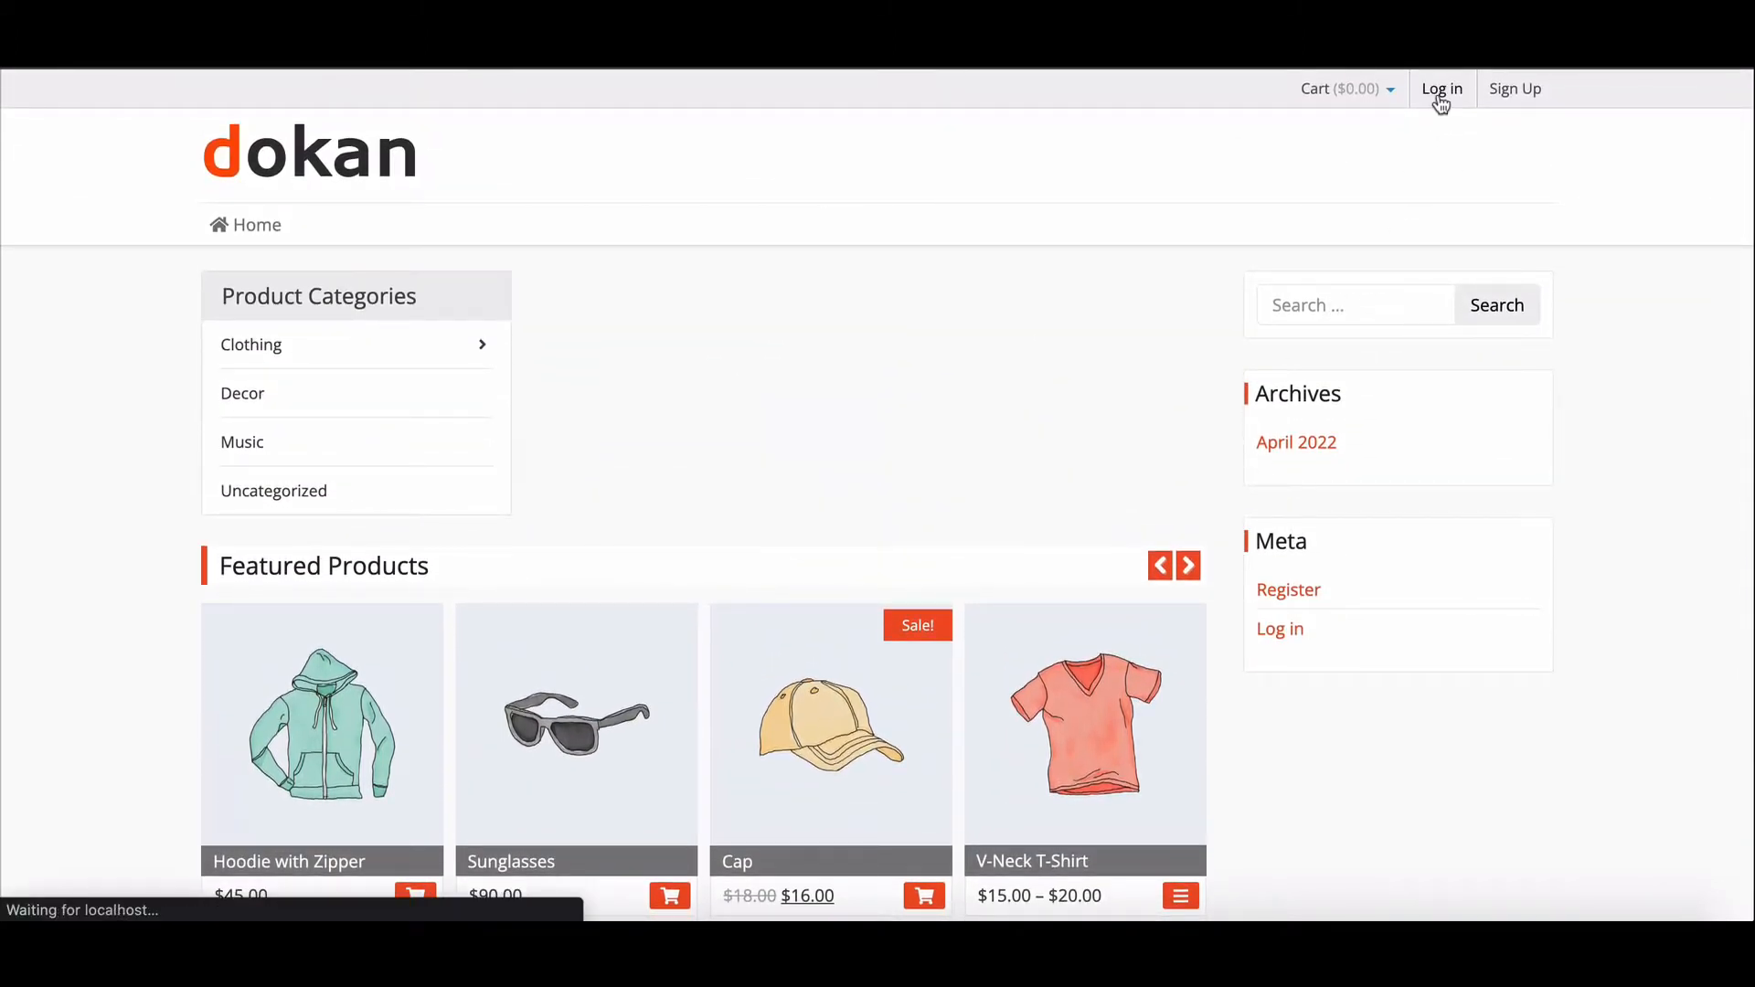
{"action": "left_click", "coordinate": [1441, 89]}
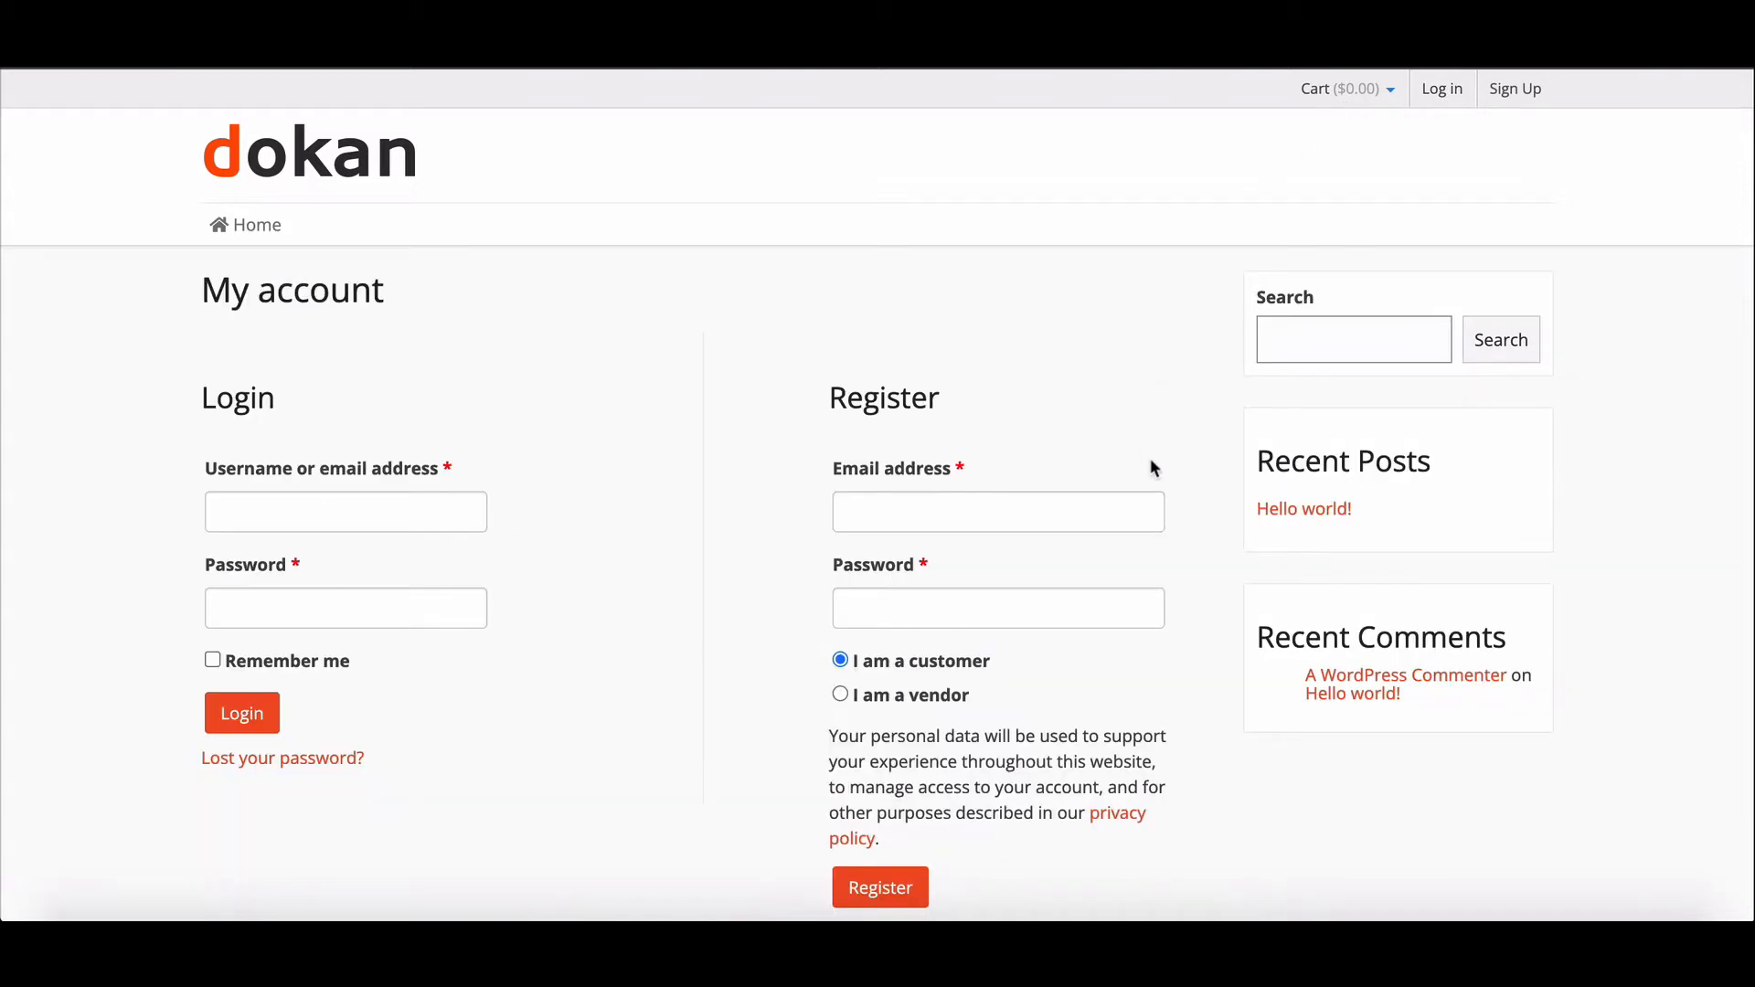
{"action": "mouse_move", "coordinate": [649, 635]}
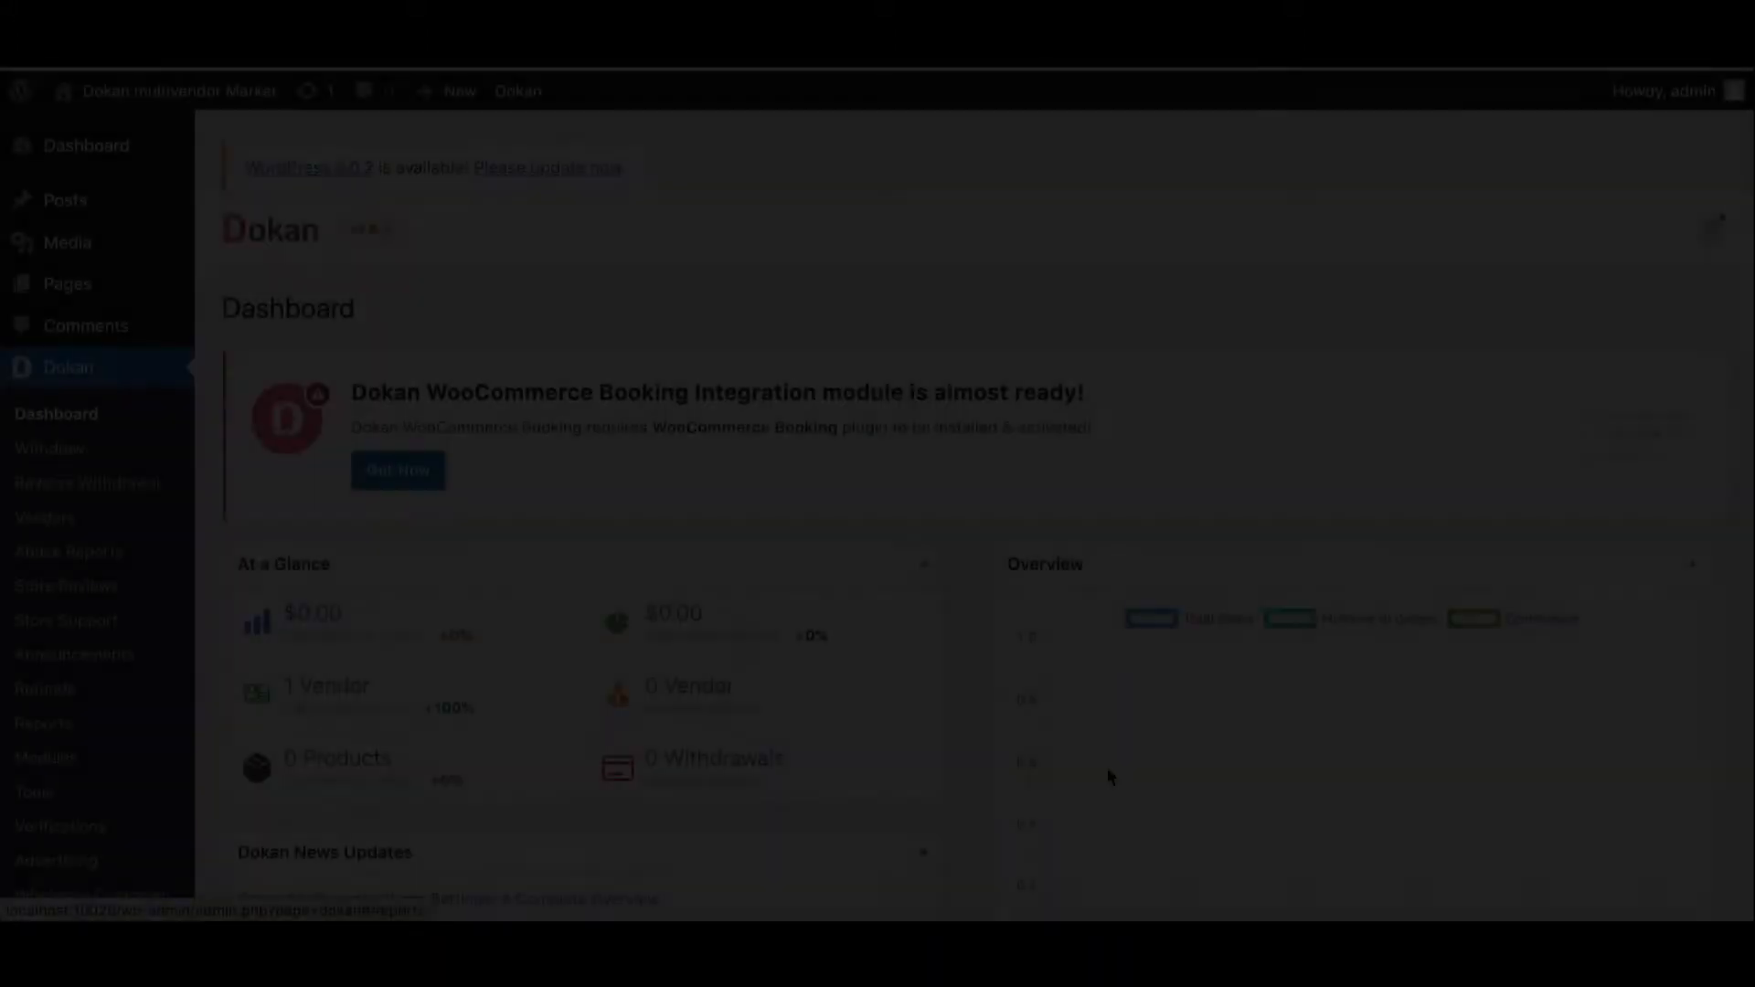
- Scroll down the Dokan admin dashboard toward Loco Translate in the sidebar
{"action": "scroll", "scroll_direction": "down", "scroll_amount": 3}
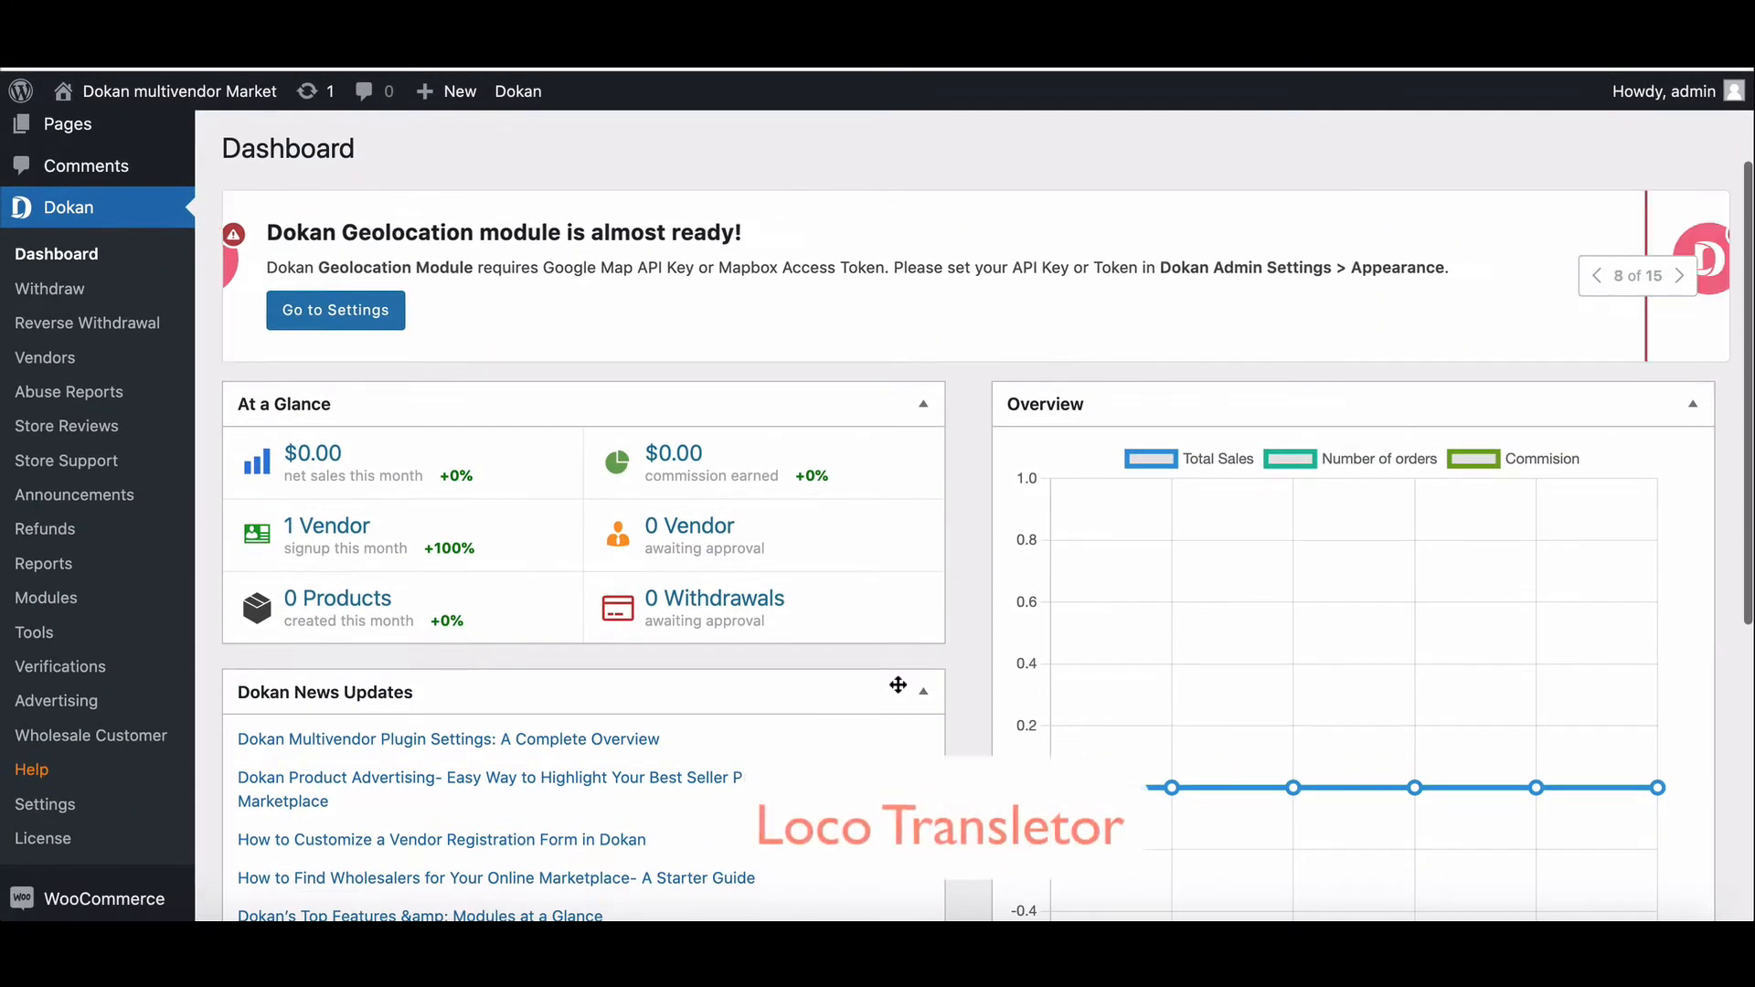
{"action": "scroll", "scroll_direction": "down", "scroll_amount": 3}
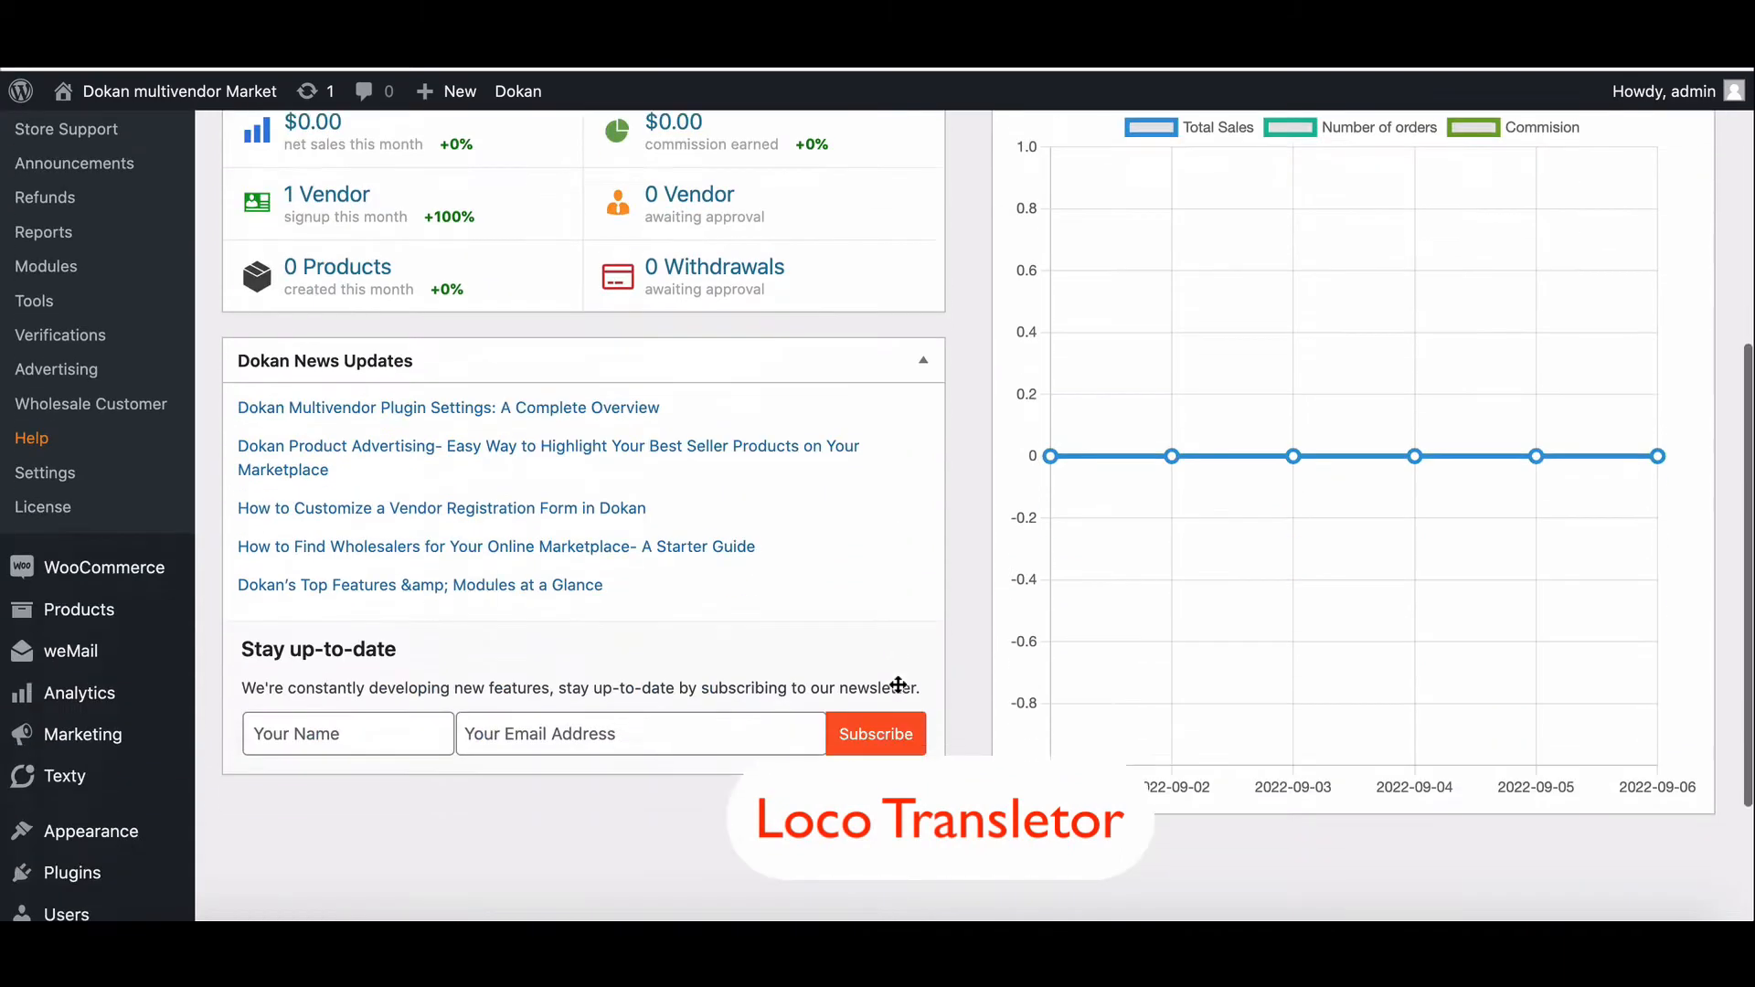
{"action": "scroll", "scroll_direction": "down", "scroll_amount": 3}
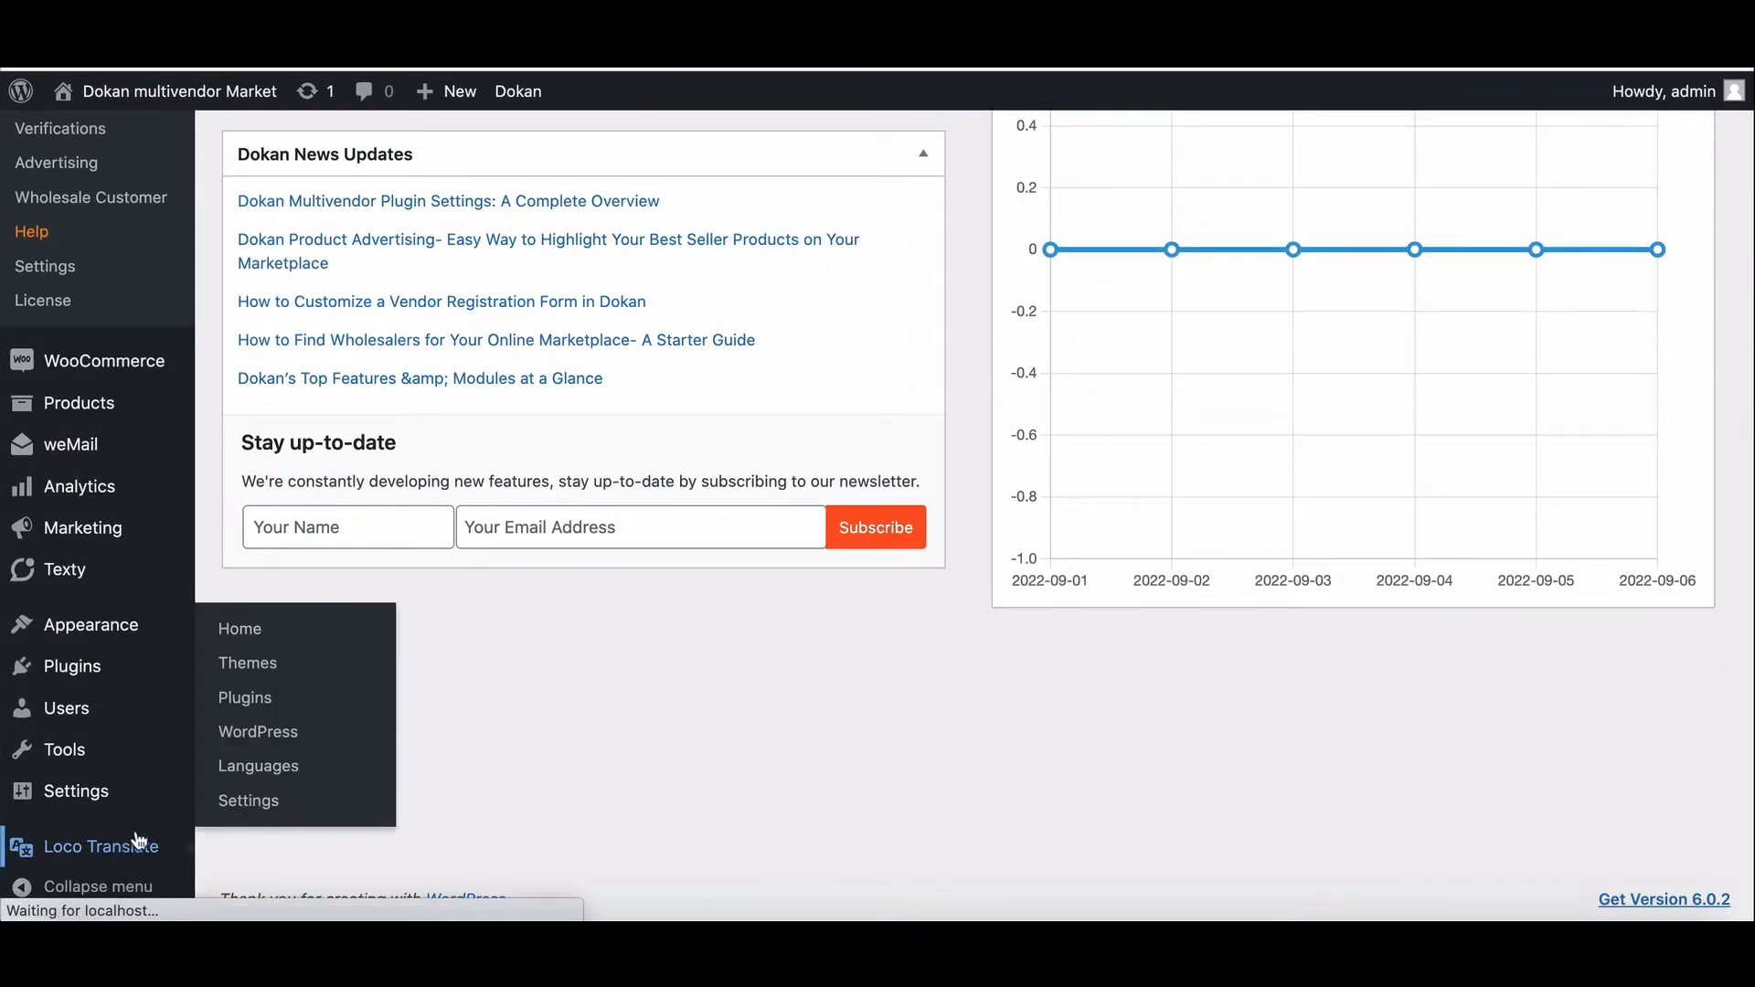
- Open the Dokan bundle's English (United States) translation from Loco Translate Home
{"action": "left_click", "coordinate": [102, 845]}
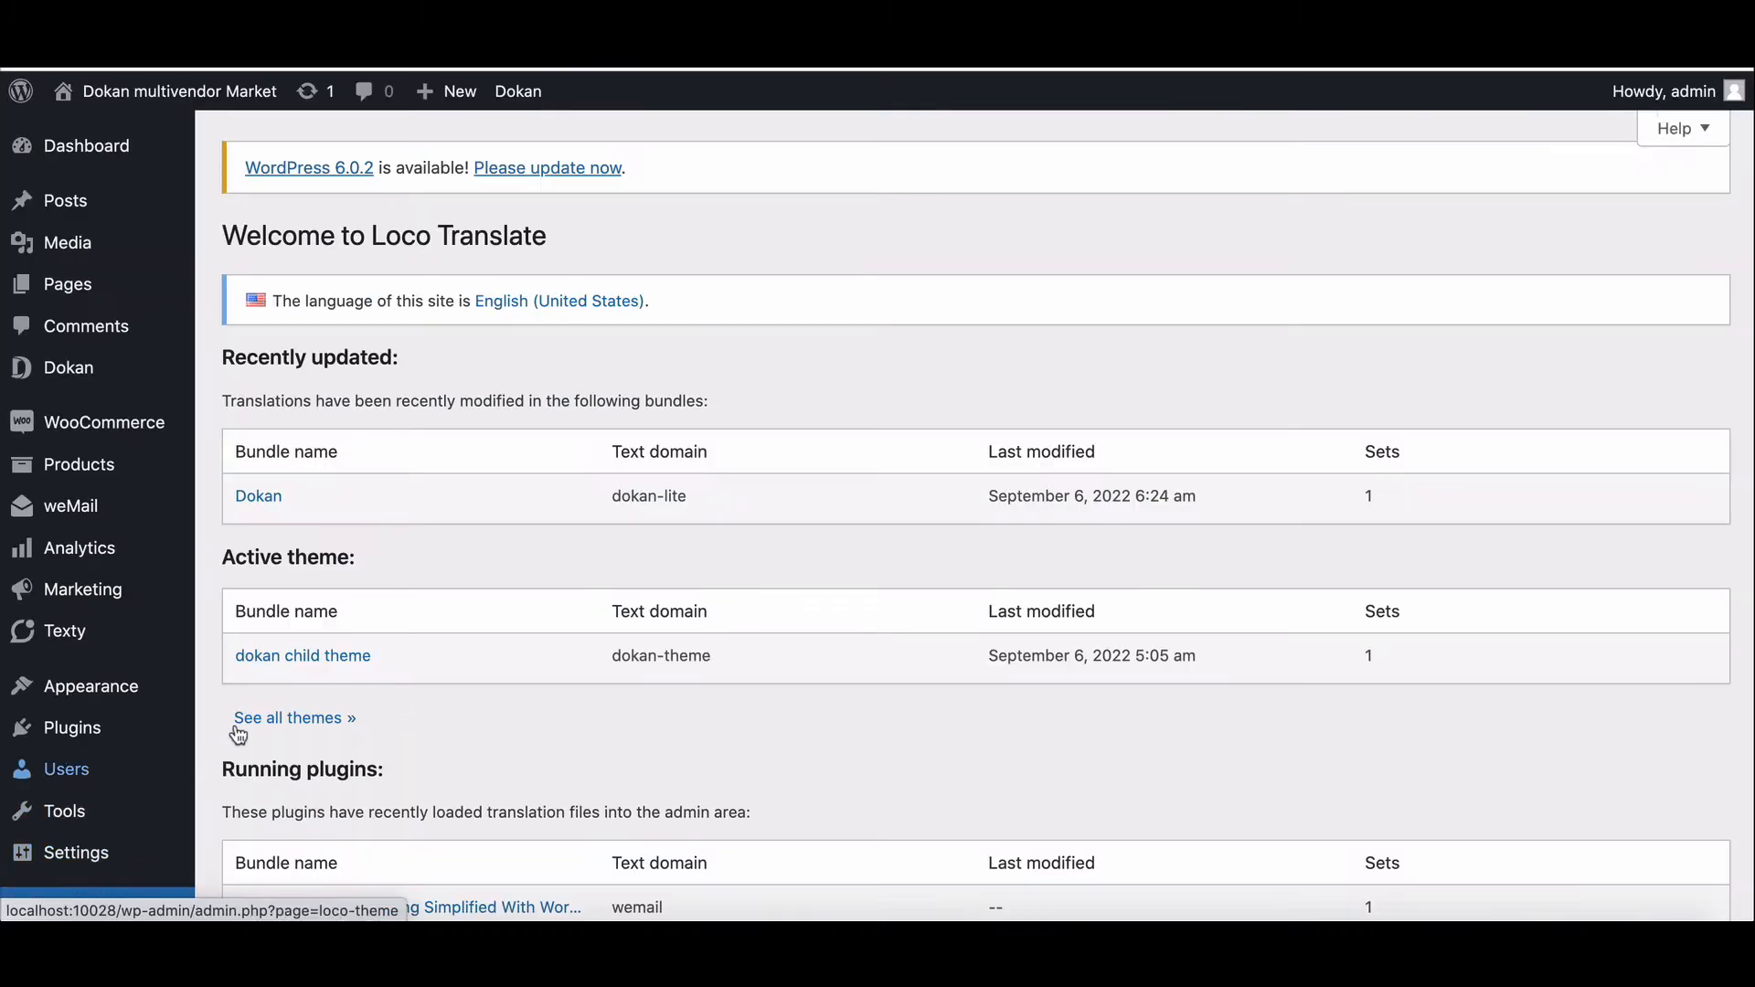
{"action": "scroll", "scroll_direction": "down", "scroll_amount": 3}
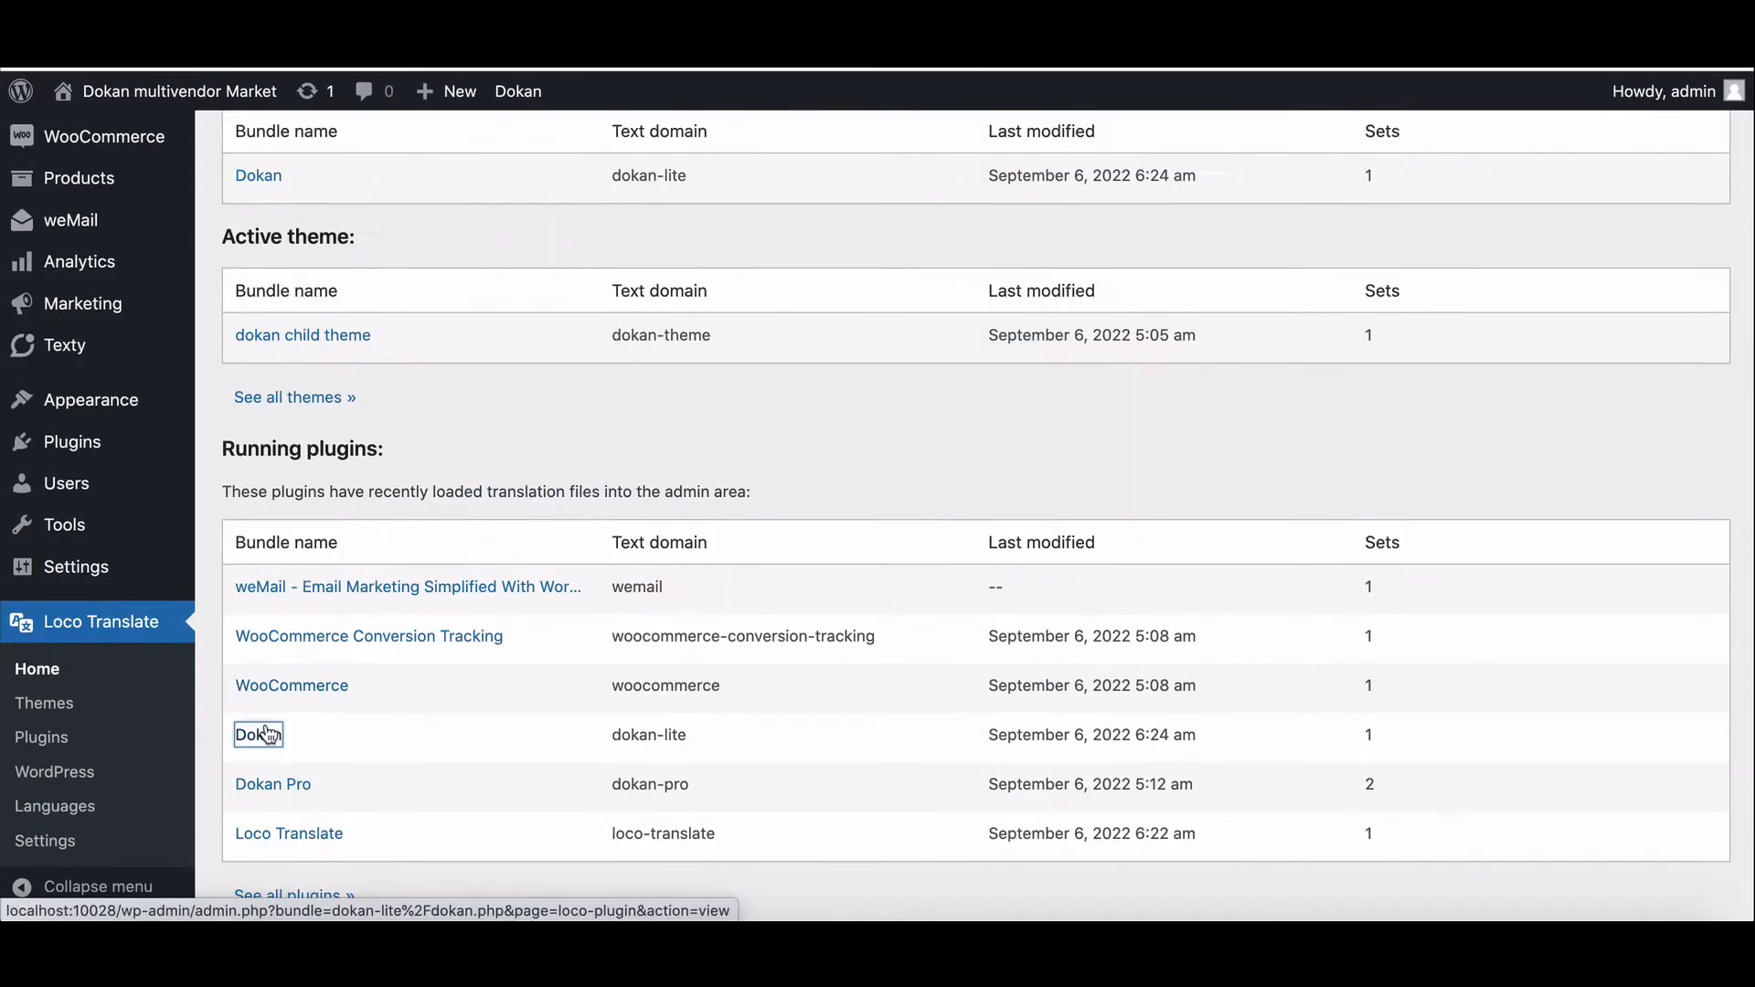
{"action": "left_click", "coordinate": [254, 735]}
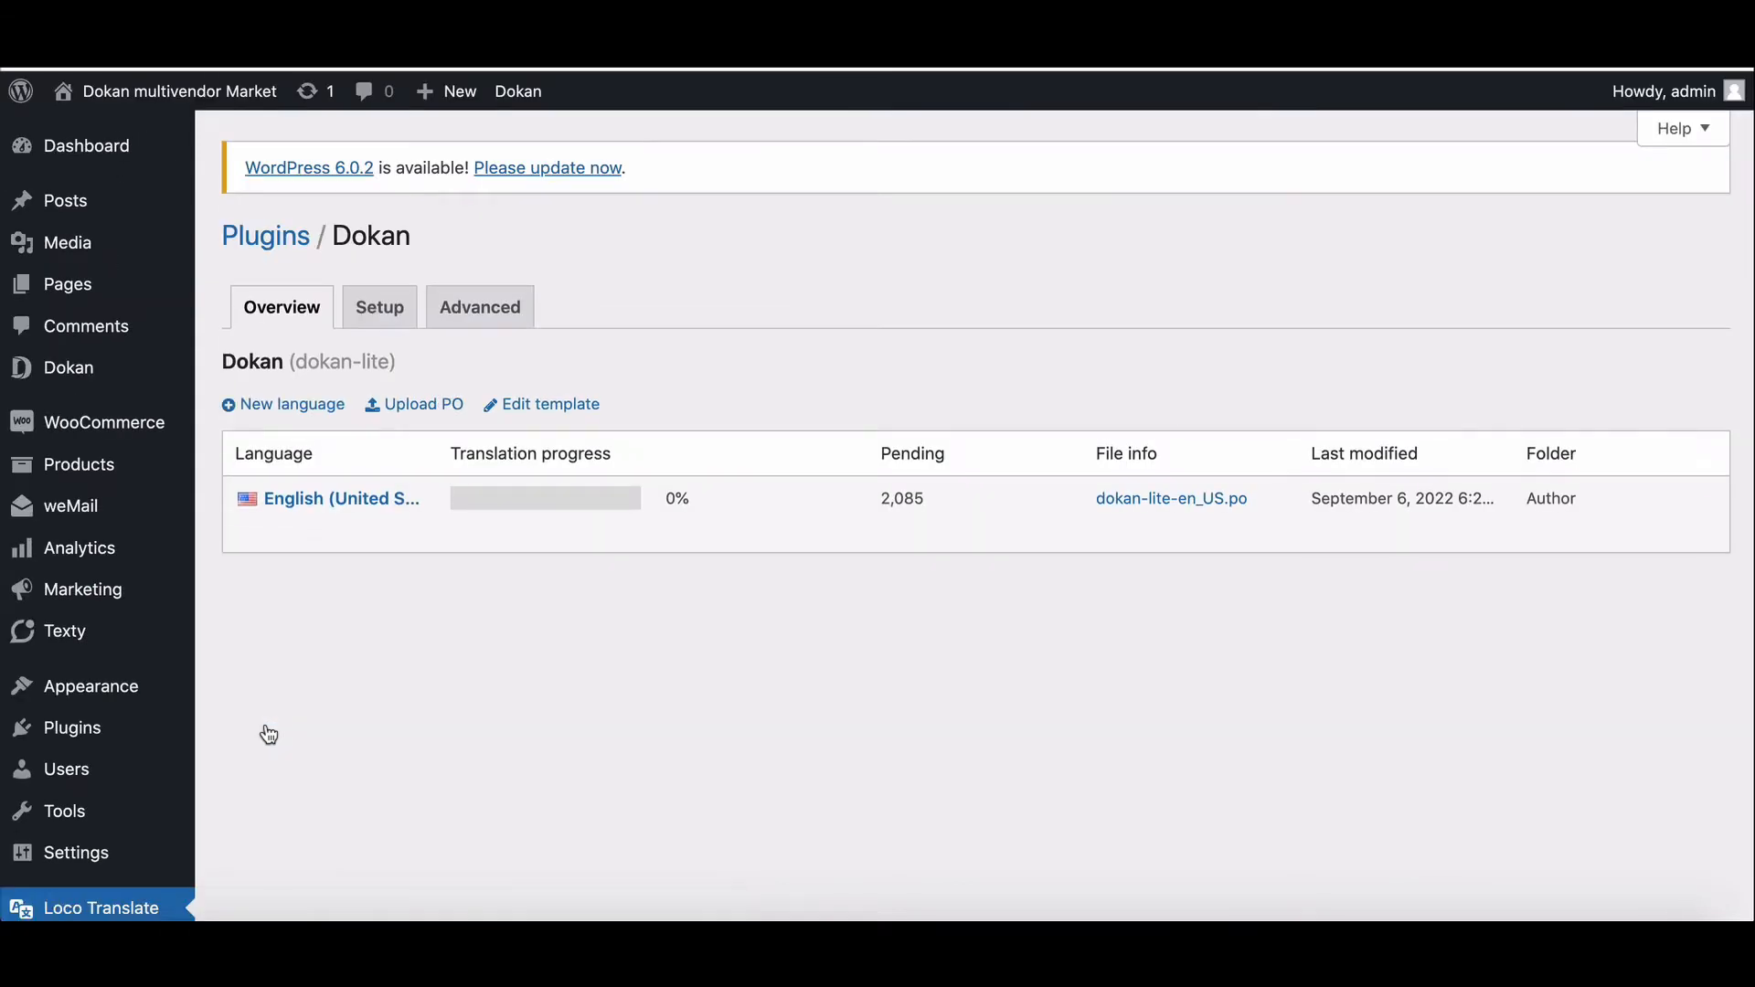
{"action": "mouse_move", "coordinate": [448, 629]}
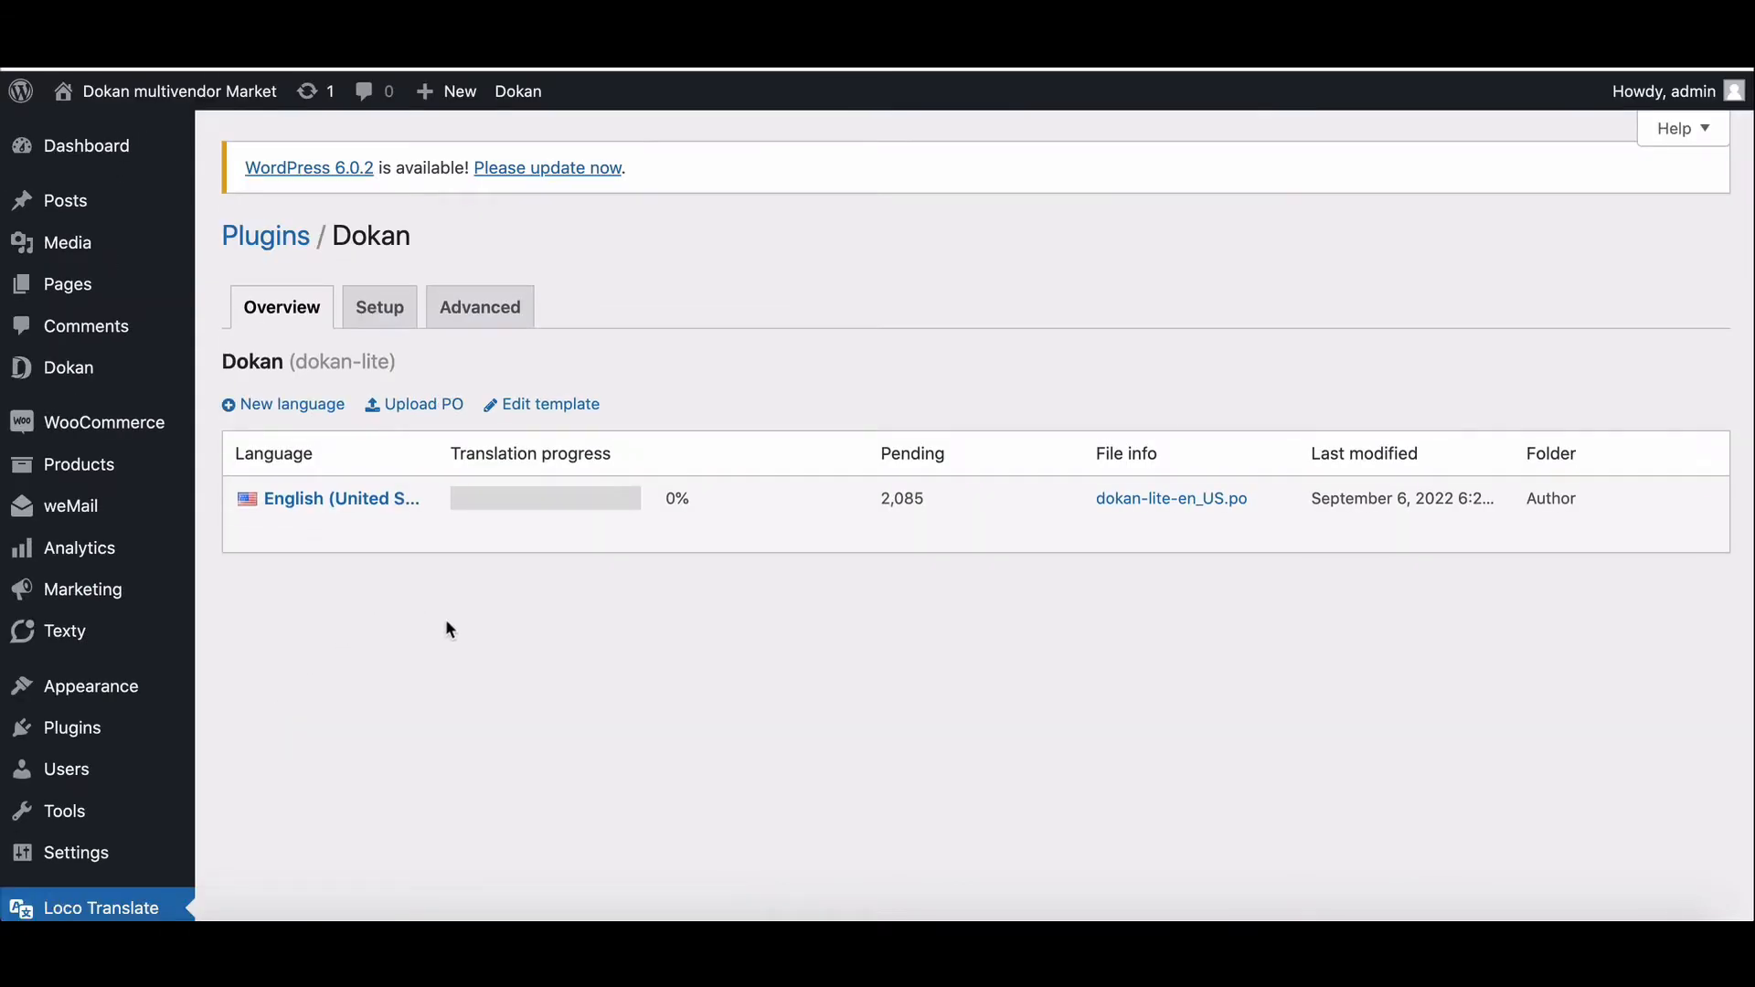
{"action": "mouse_move", "coordinate": [341, 498]}
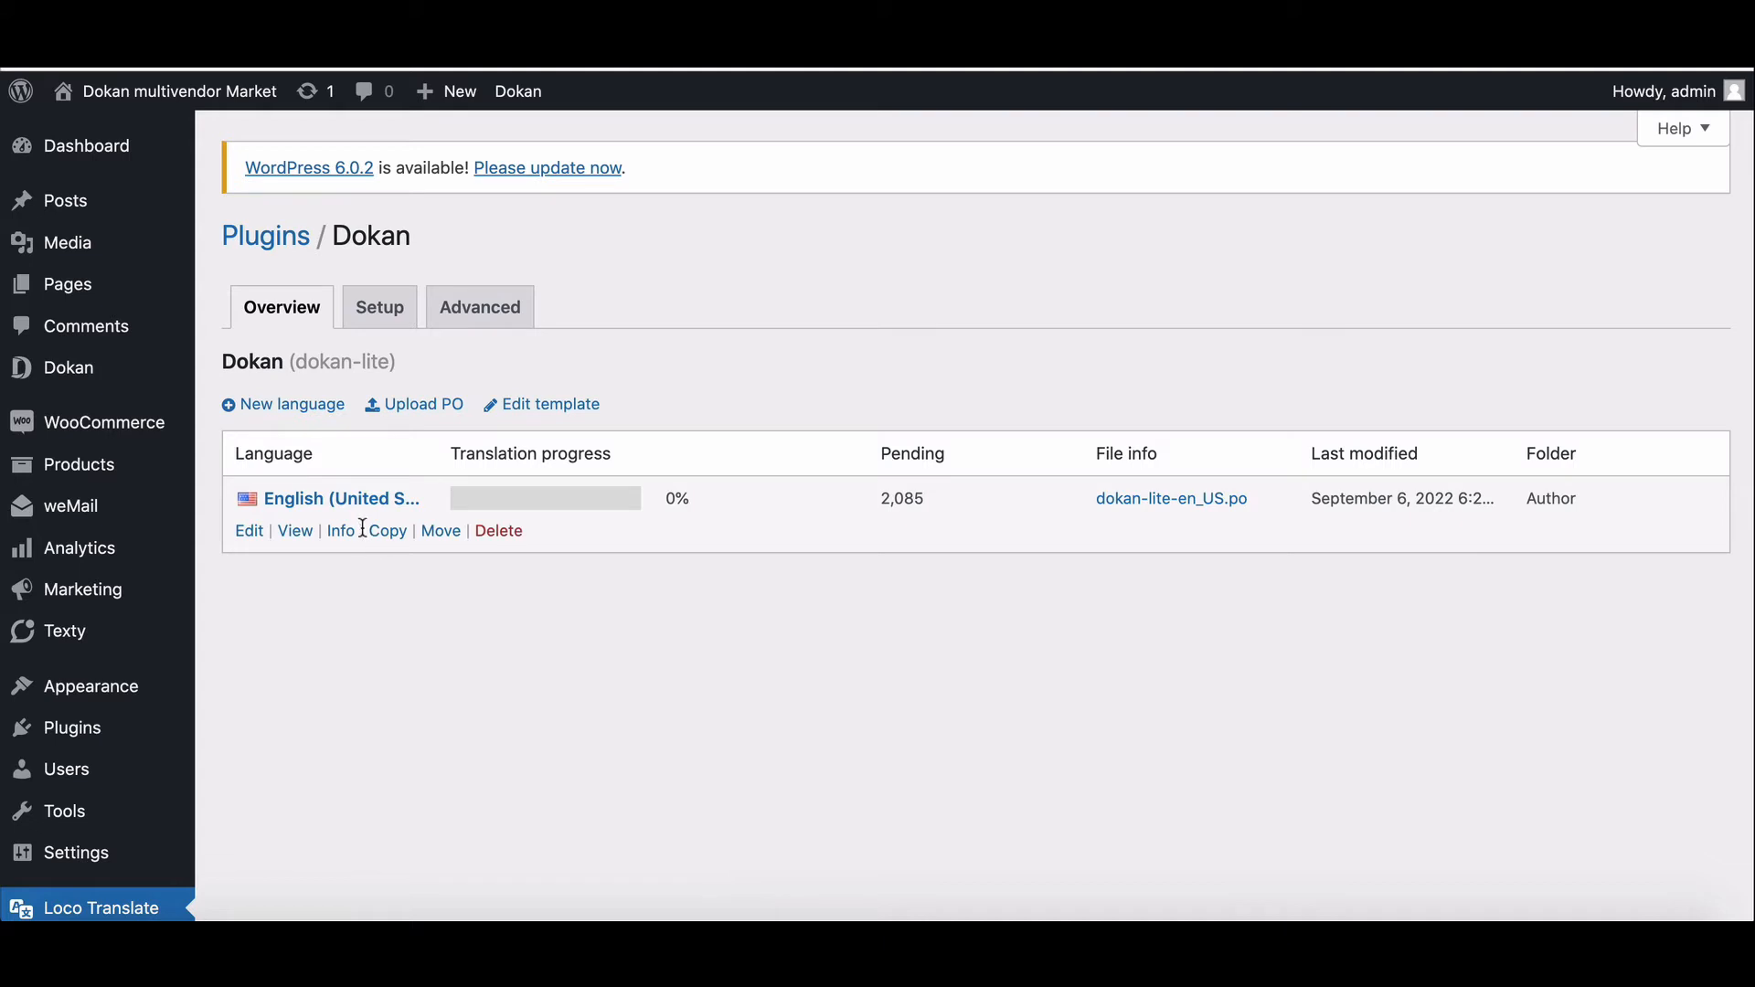
{"action": "mouse_move", "coordinate": [341, 498]}
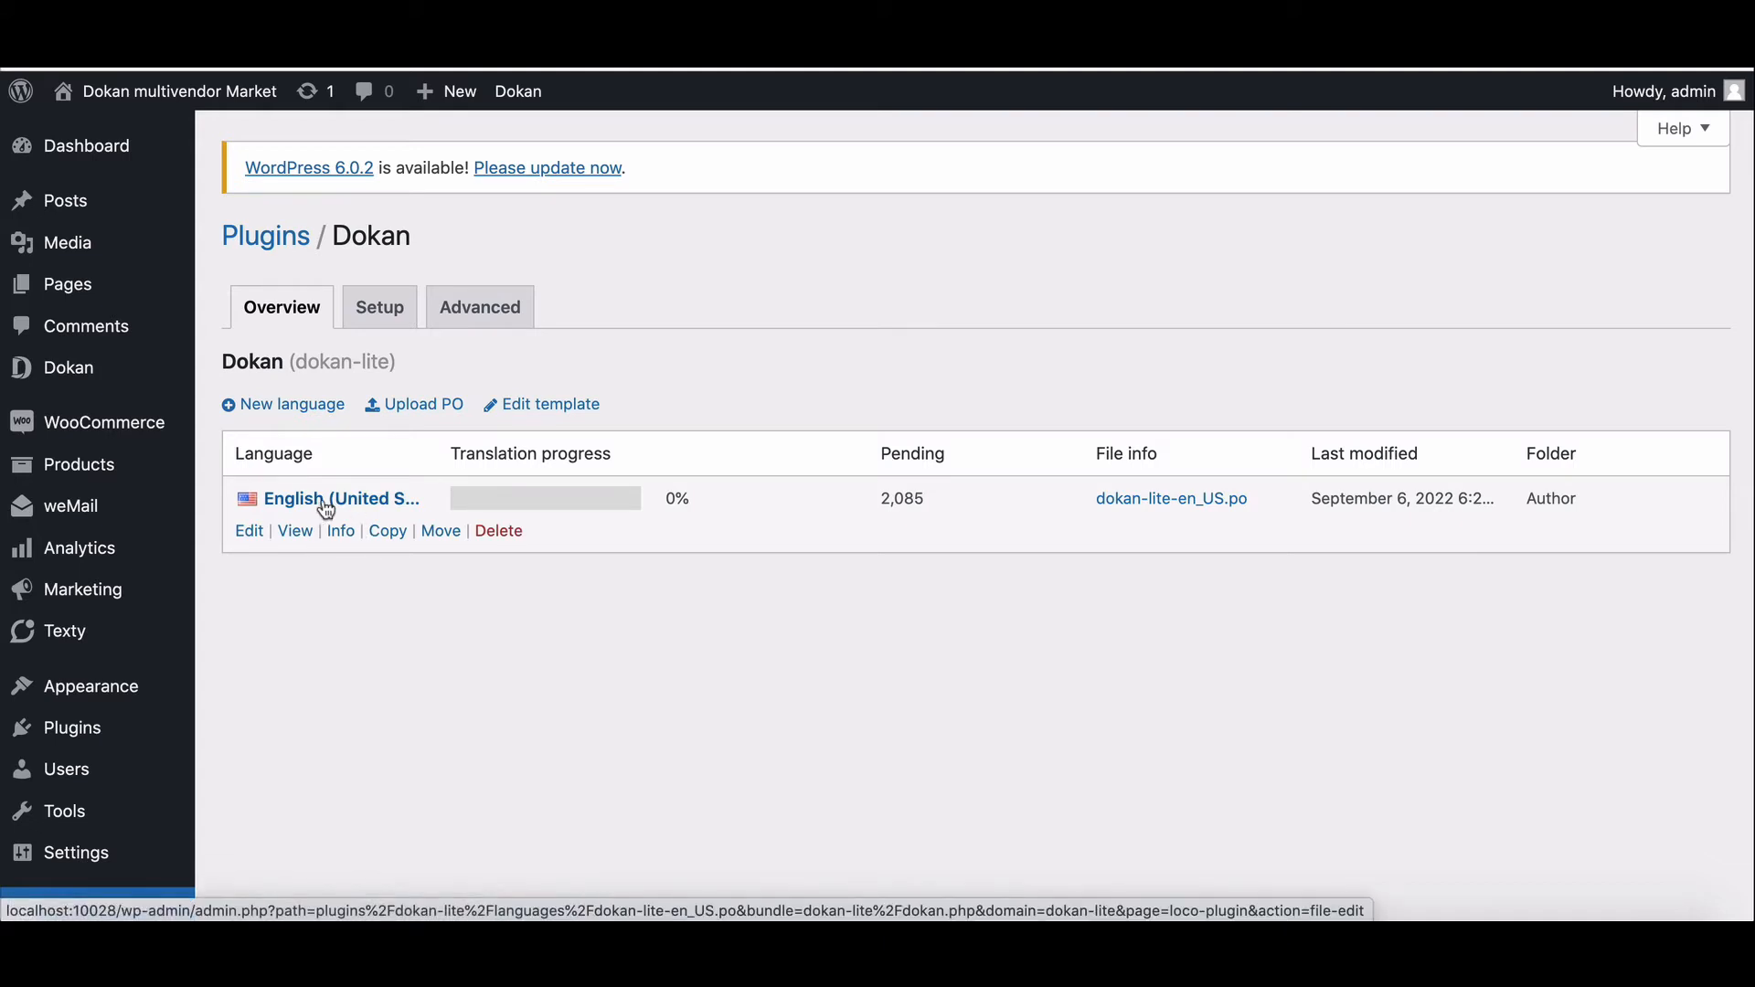
{"action": "left_click", "coordinate": [341, 498]}
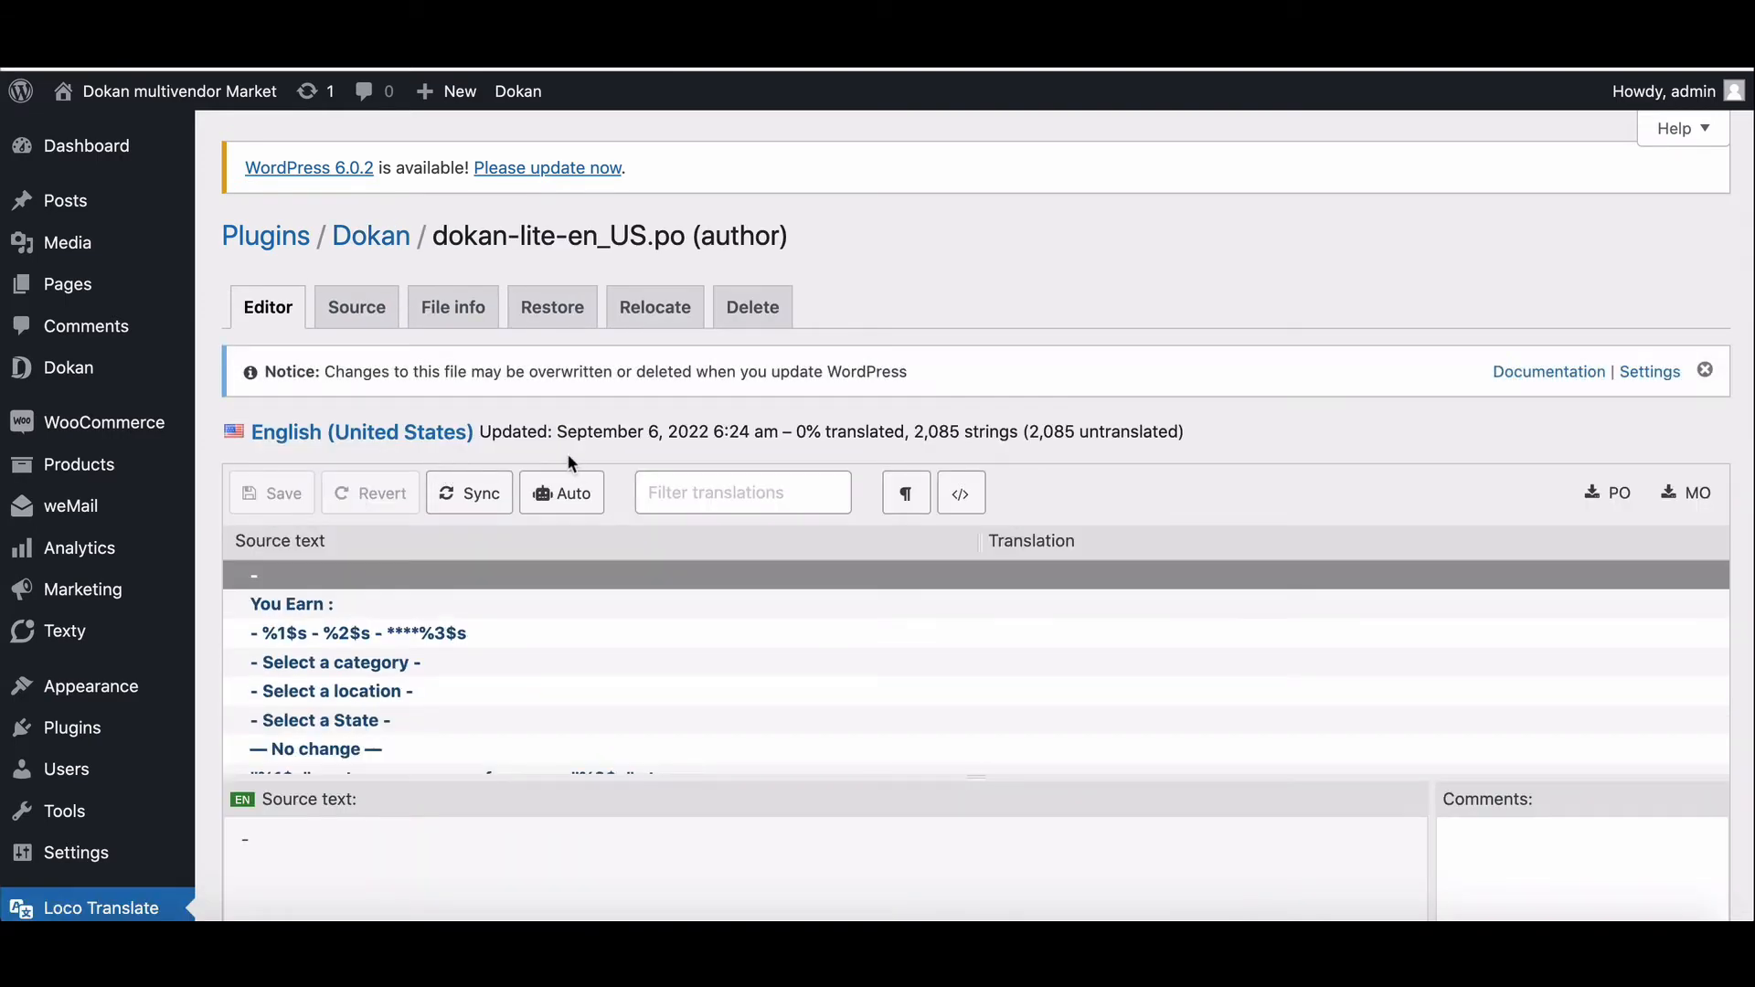
- Filter for 'I am', translate 'I am a vendor' as 'I want to be a Partner', and save
{"action": "scroll", "scroll_direction": "down", "scroll_amount": 3}
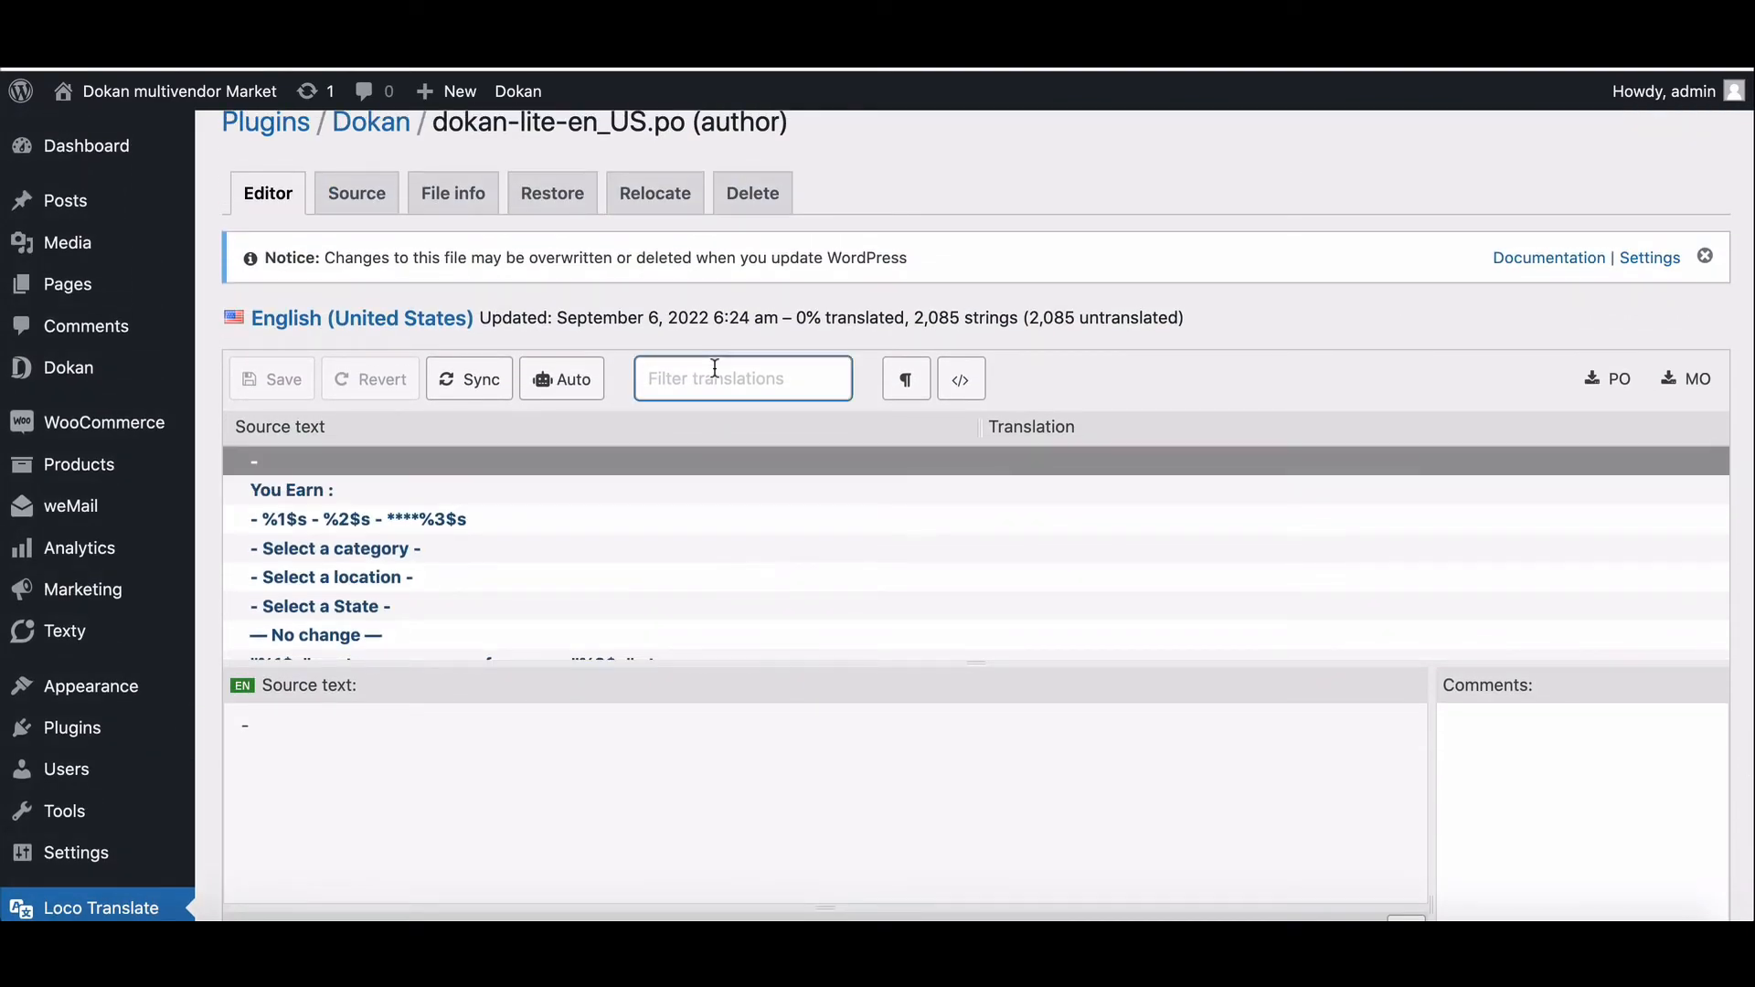
{"action": "type", "text": "i am ven"}
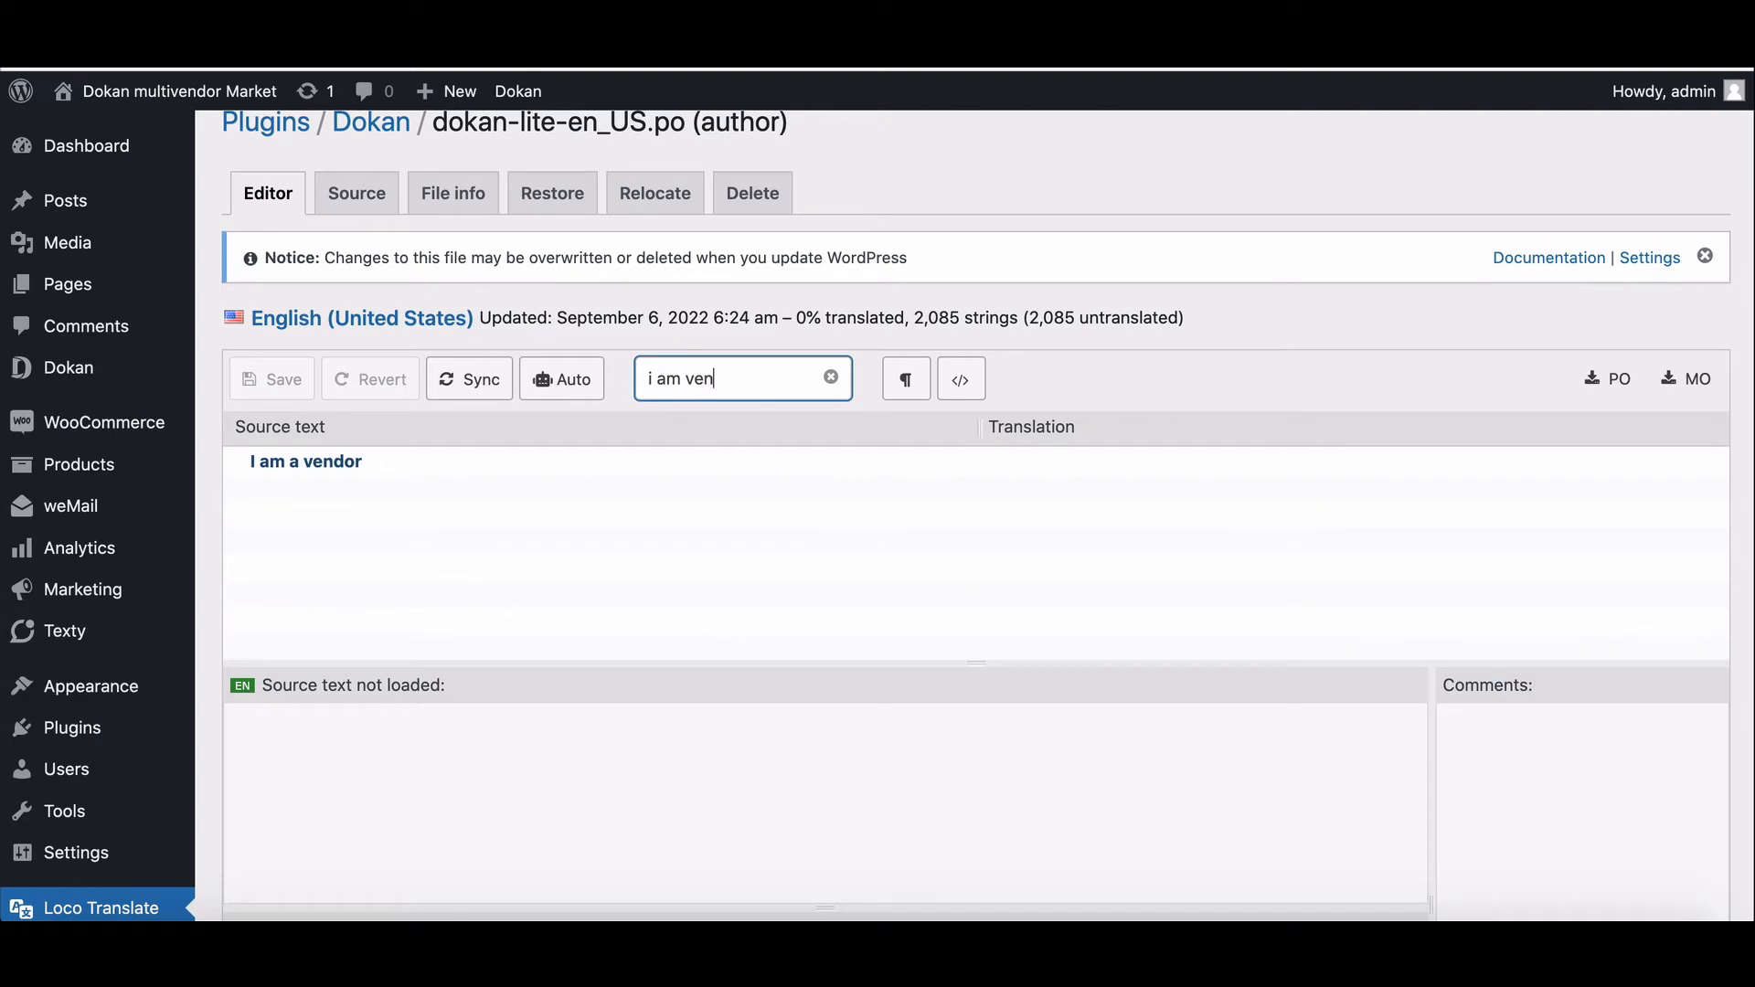
{"action": "left_click", "coordinate": [304, 460]}
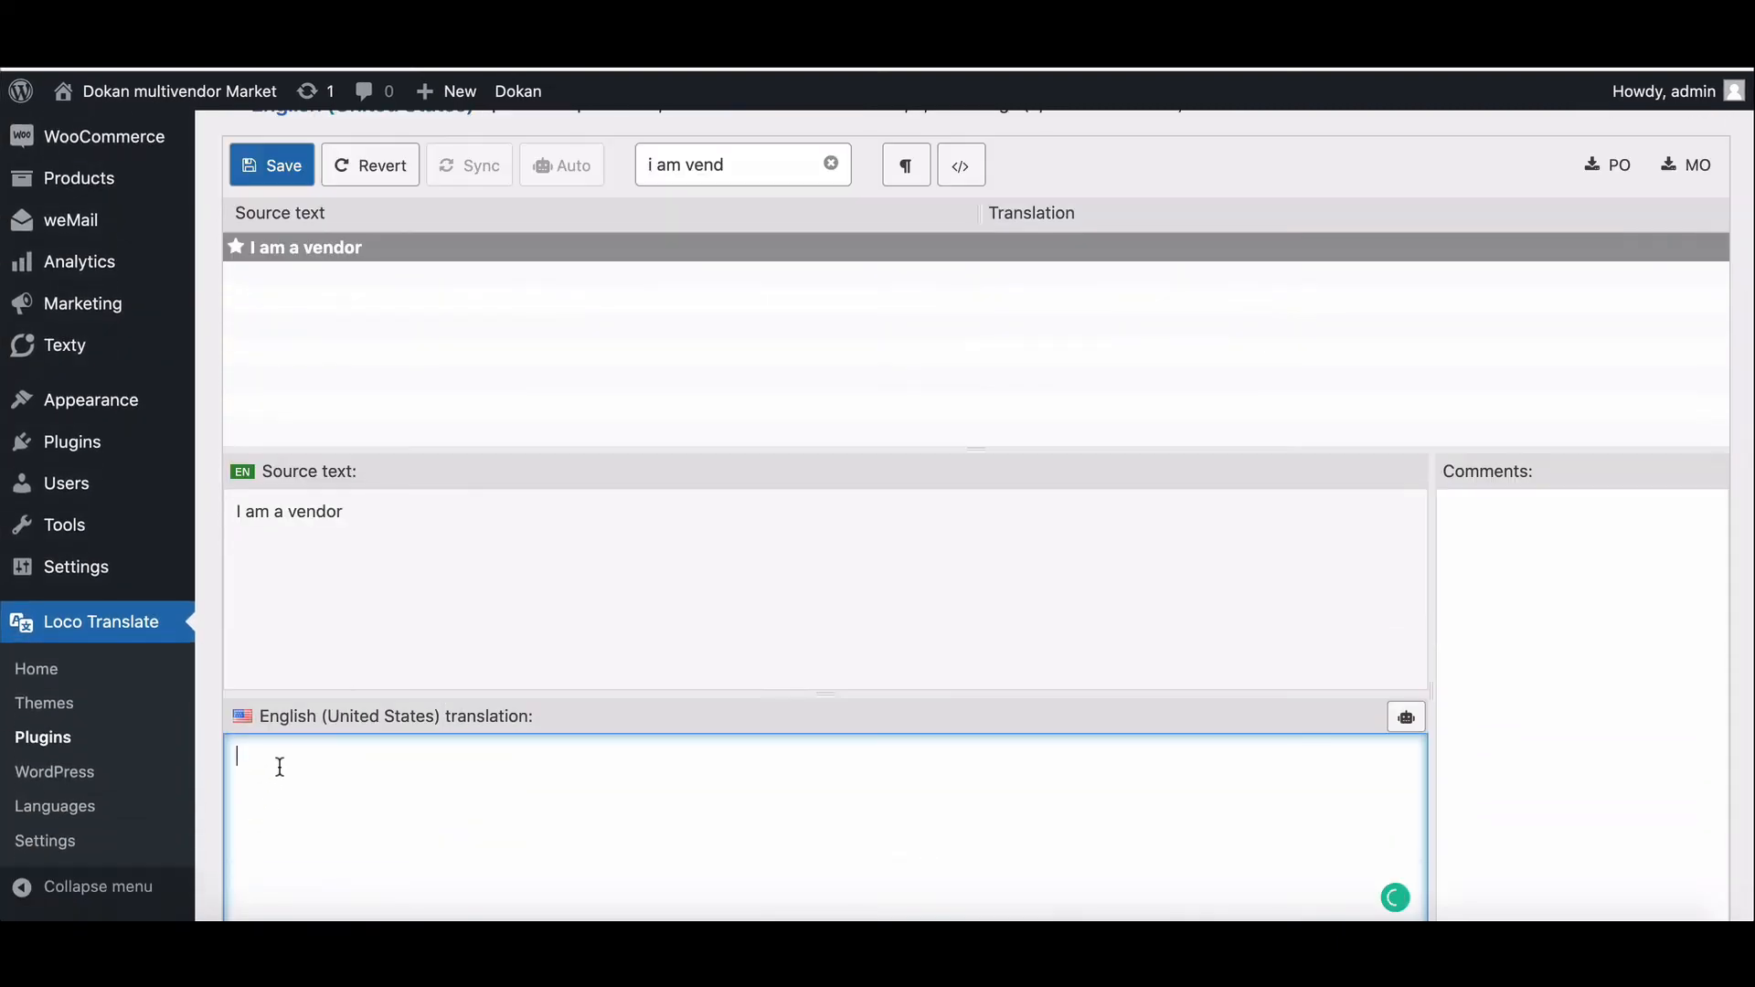
{"action": "type", "text": "I want to be a Partner"}
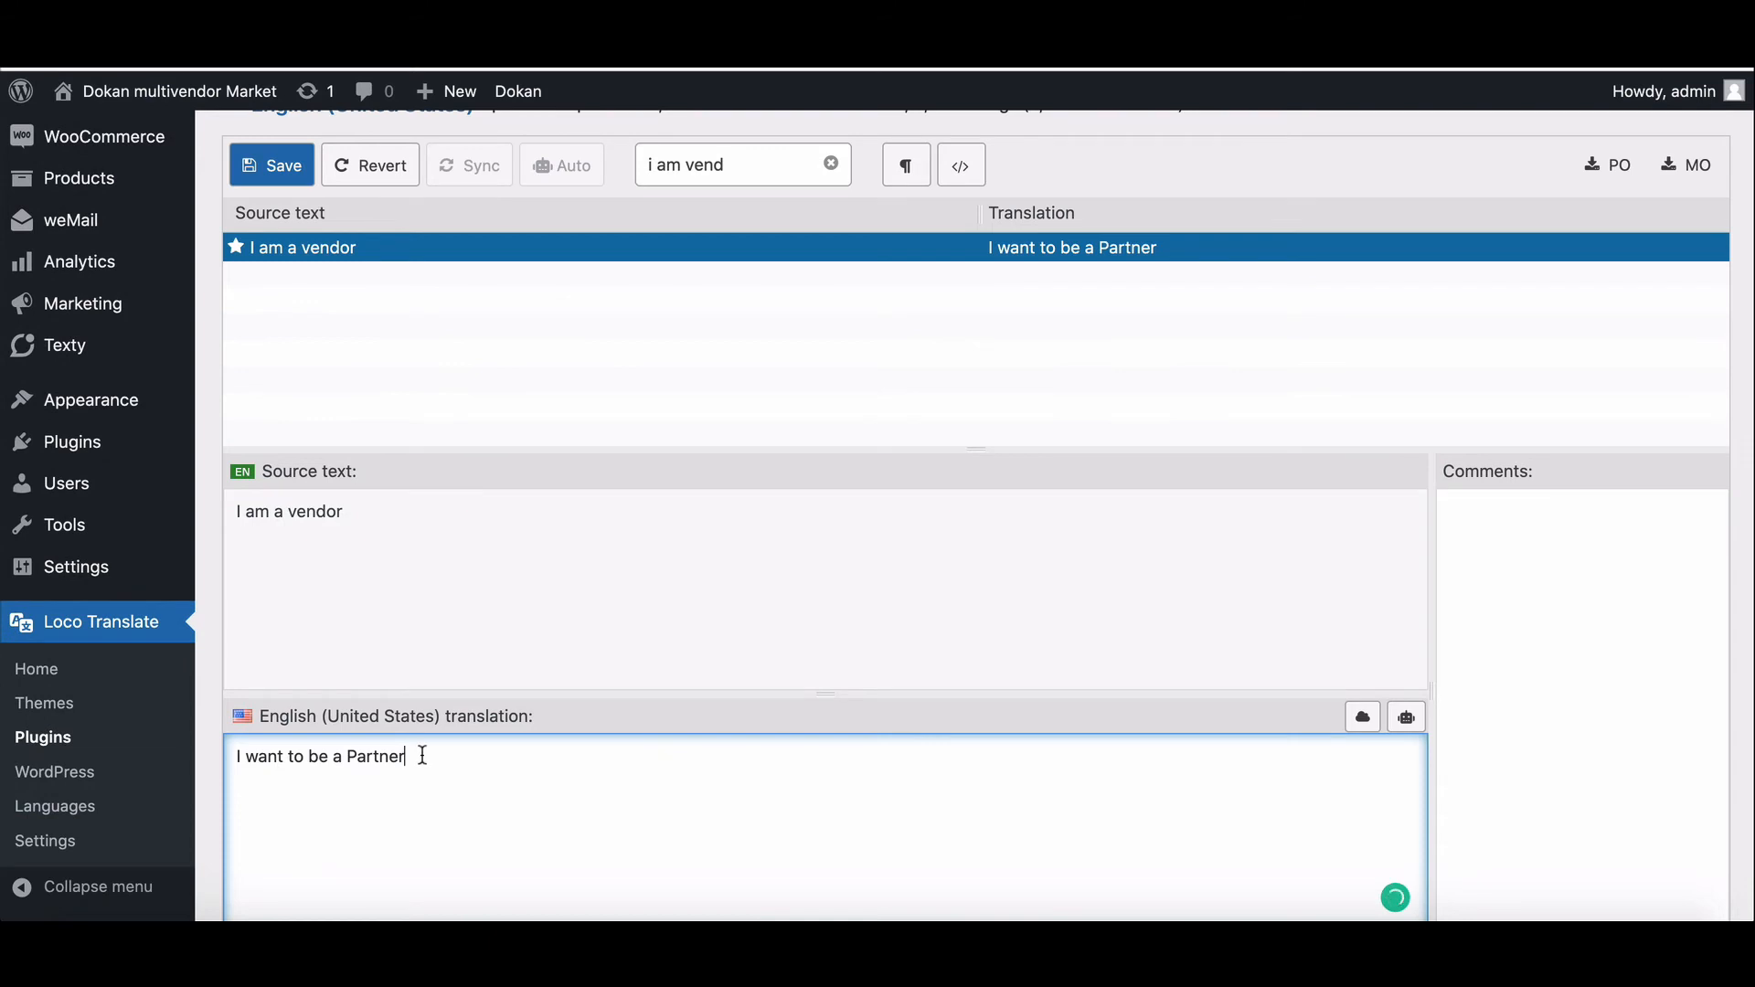
{"action": "left_click", "coordinate": [270, 165]}
{"action": "type", "text": "vendor das"}
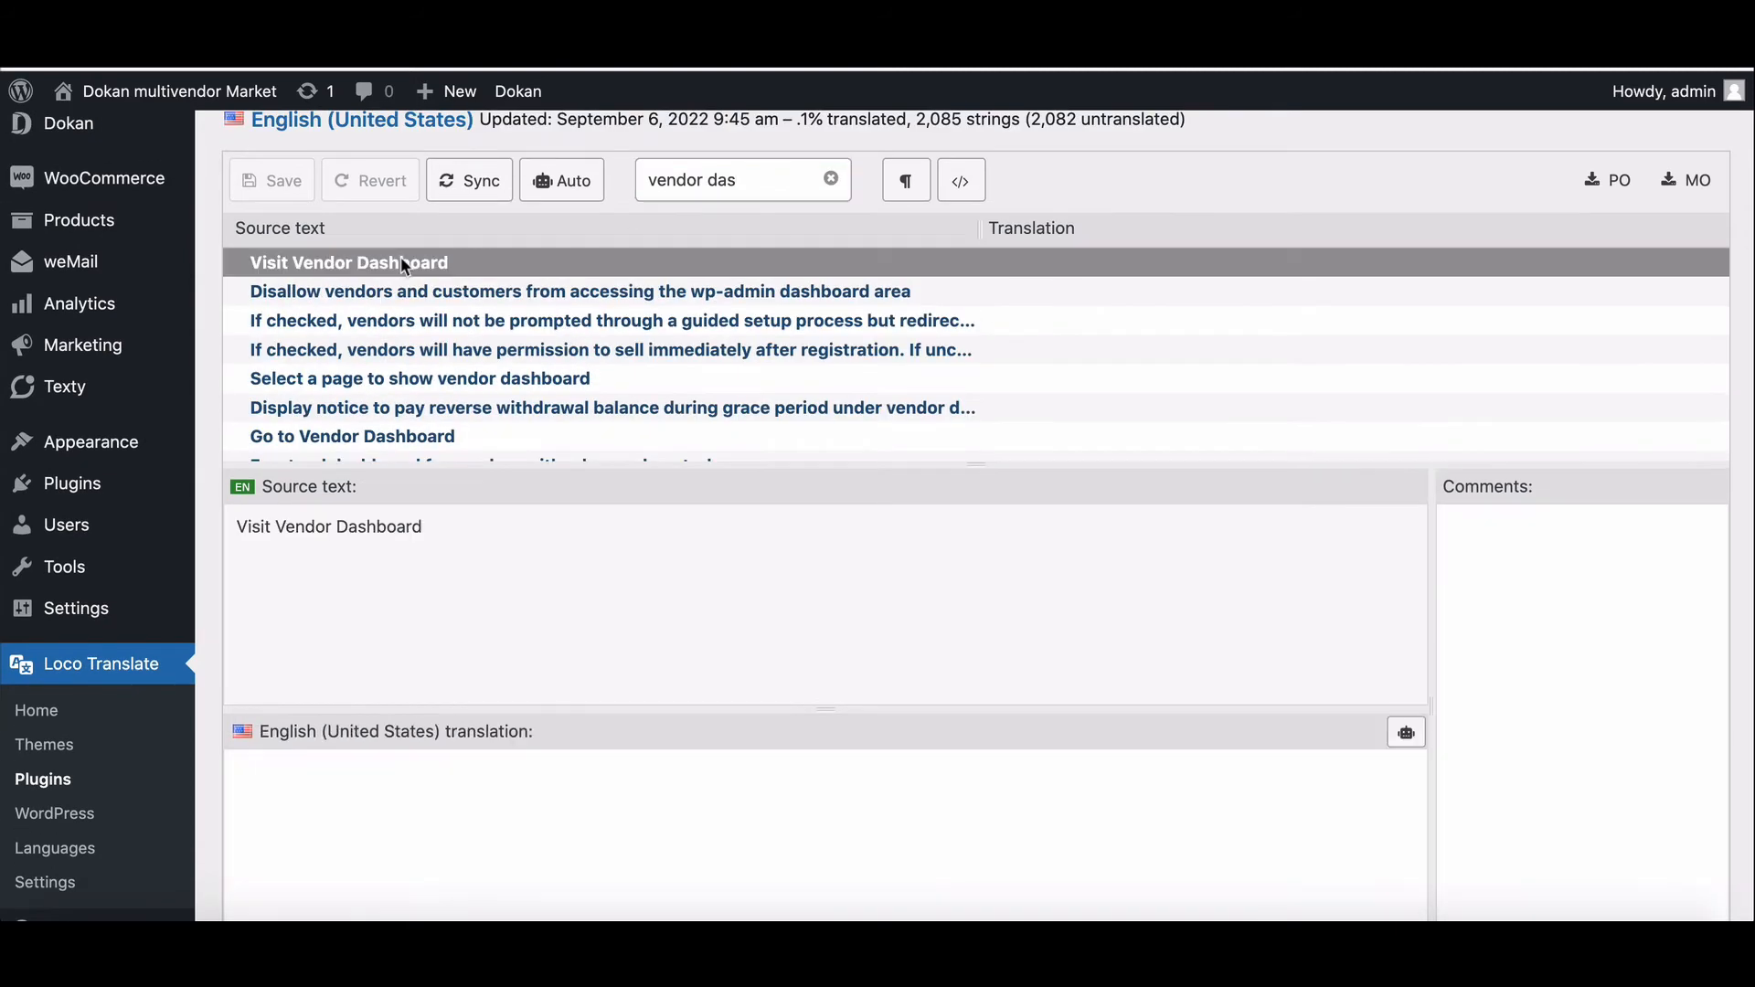
{"action": "left_click", "coordinate": [271, 180]}
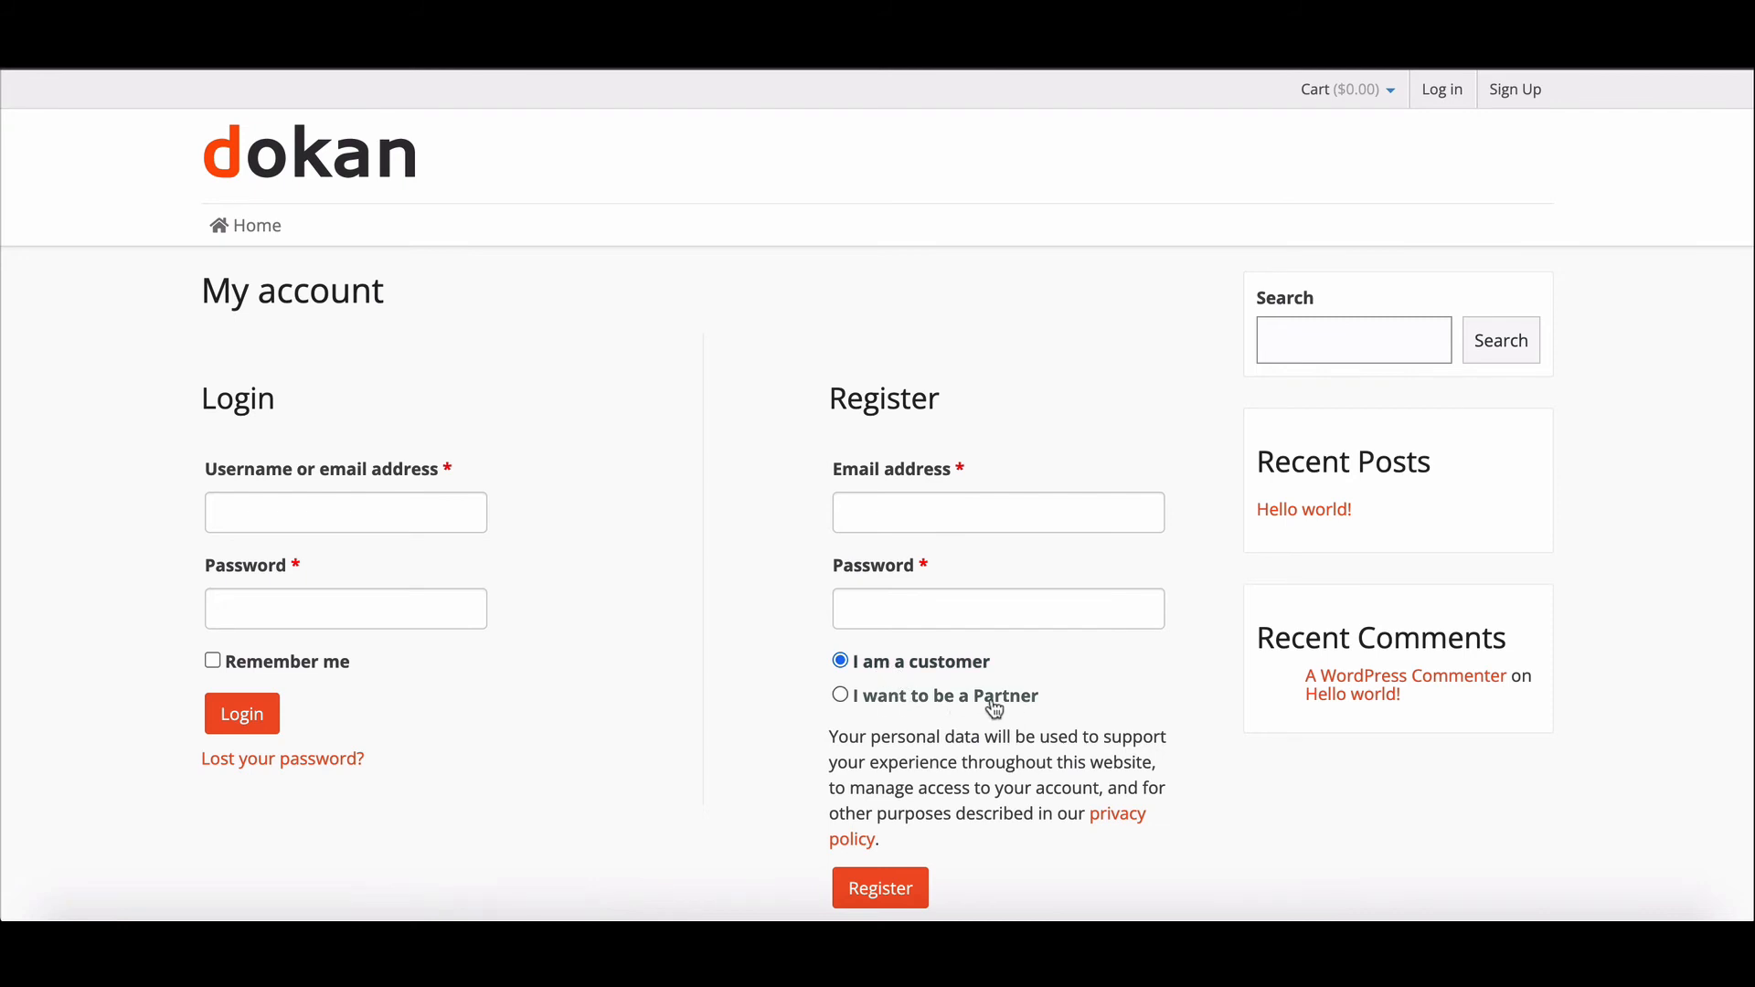
{"action": "mouse_move", "coordinate": [1027, 703]}
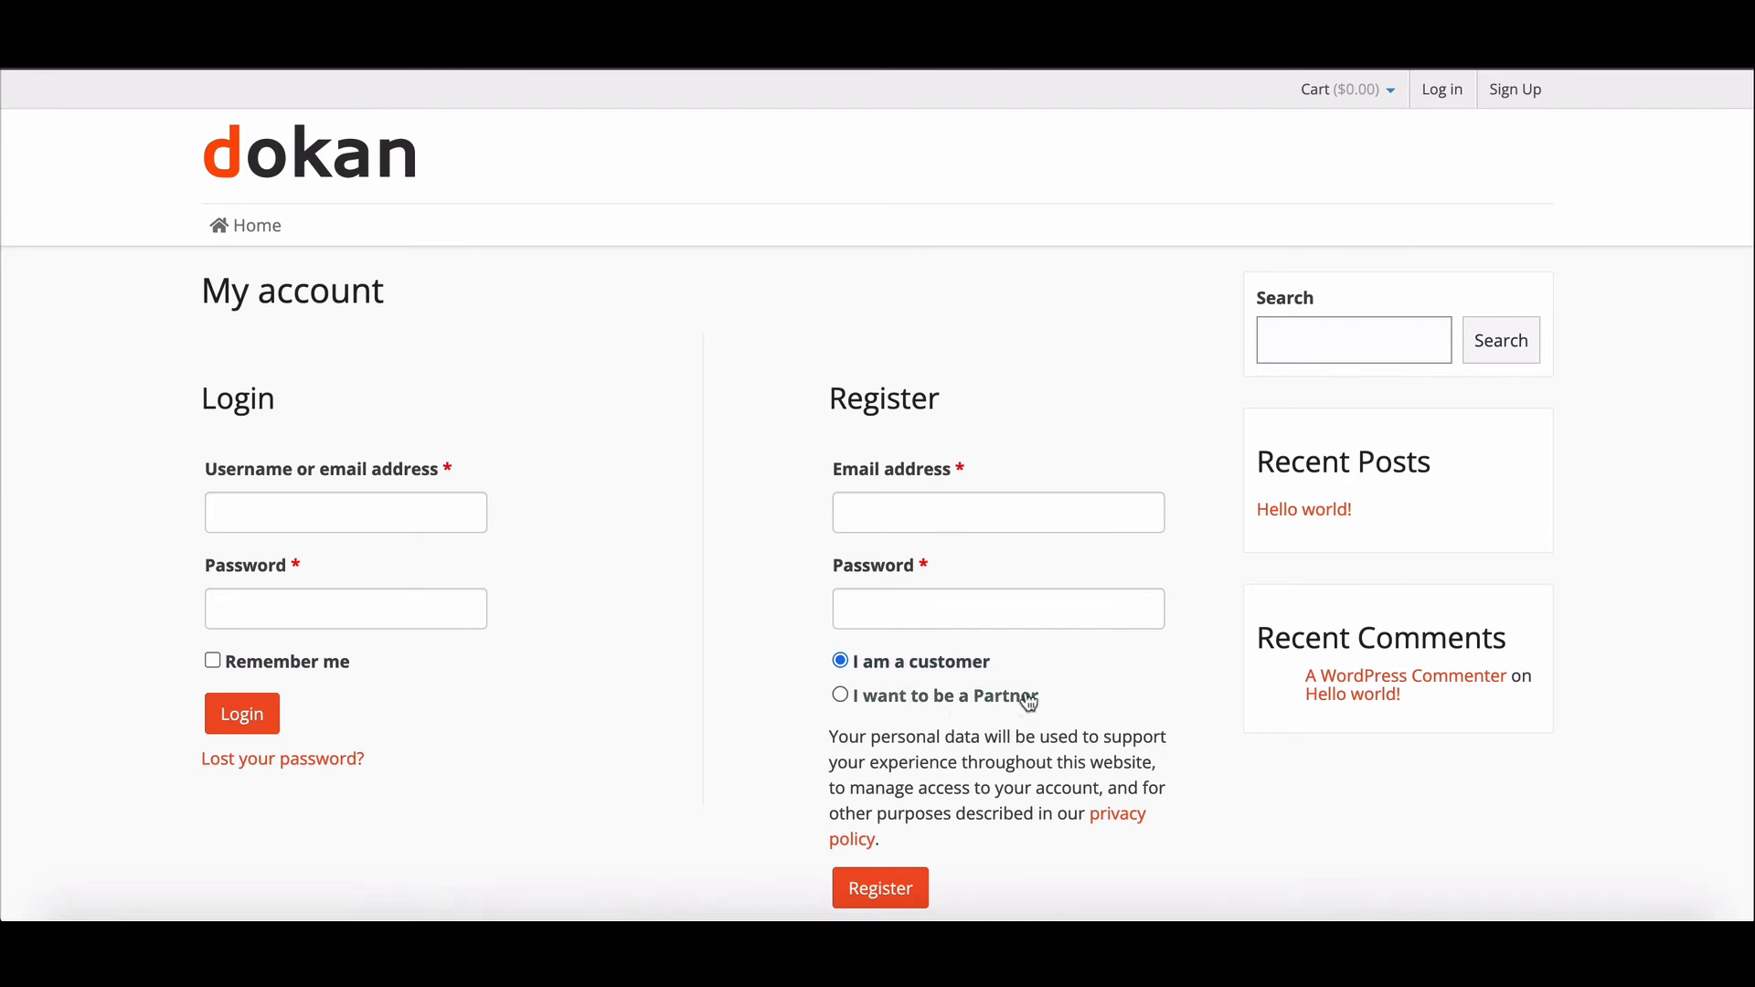
- Enter the vendor username 'carnival' and move on to the password field
{"action": "type", "text": "carnival"}
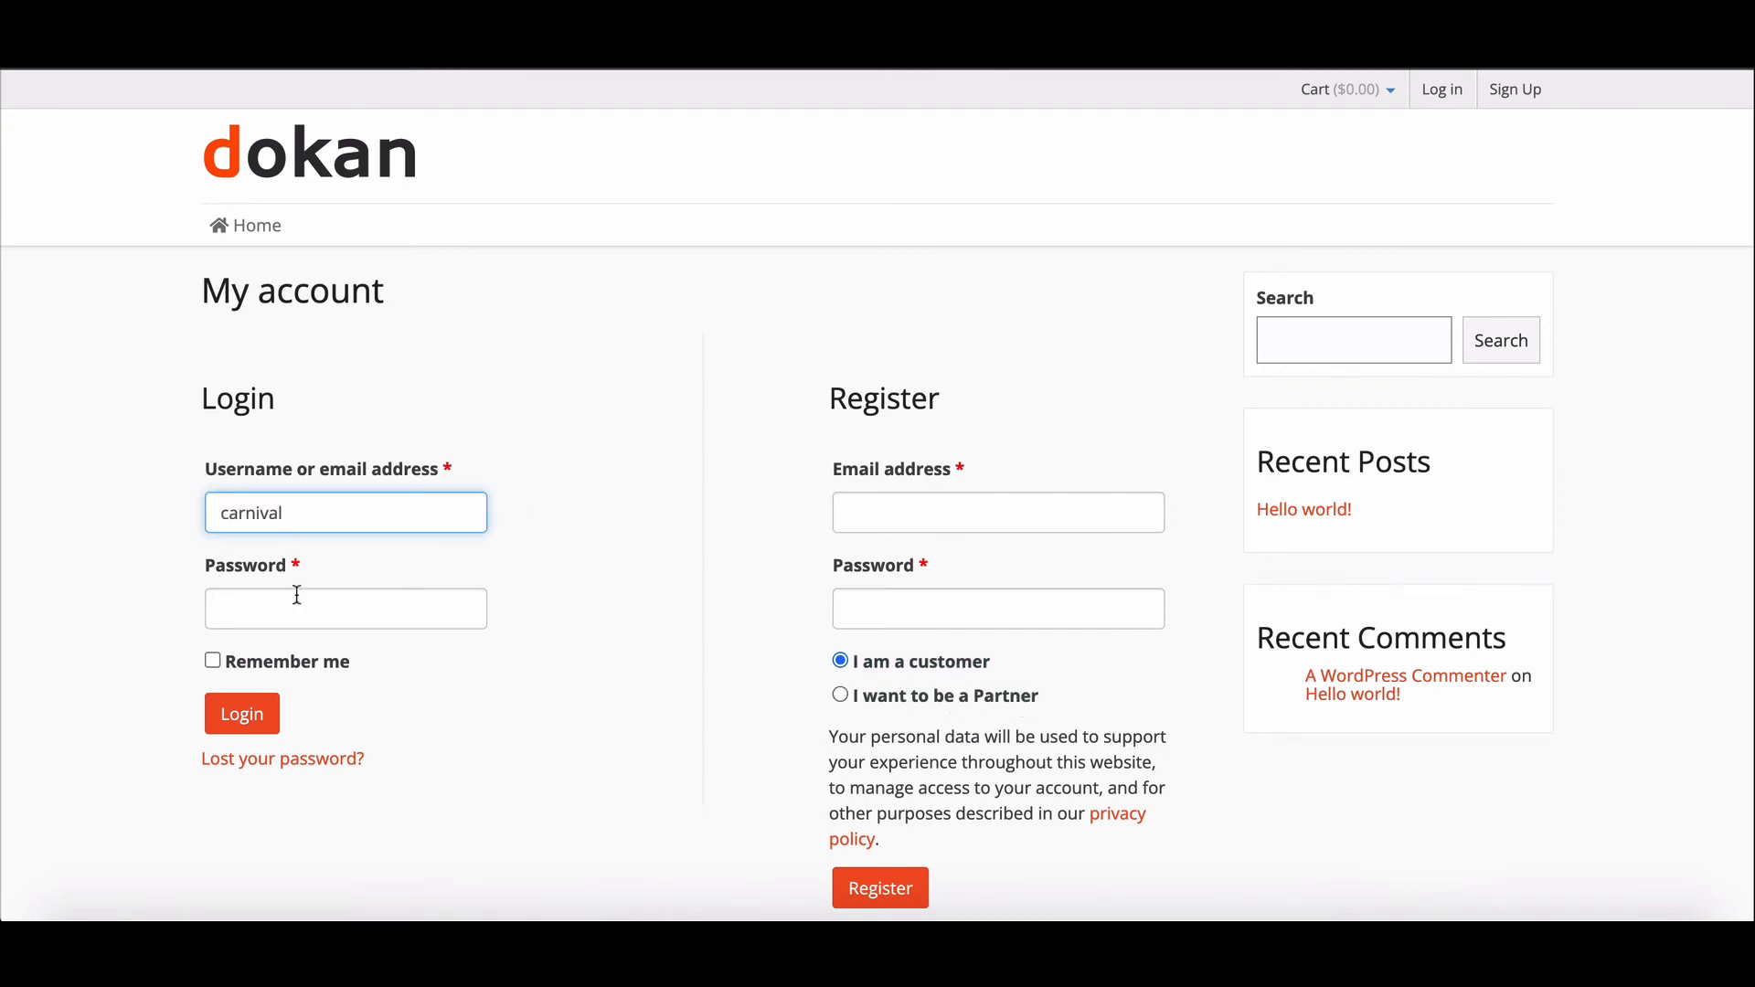
{"action": "left_click", "coordinate": [240, 714]}
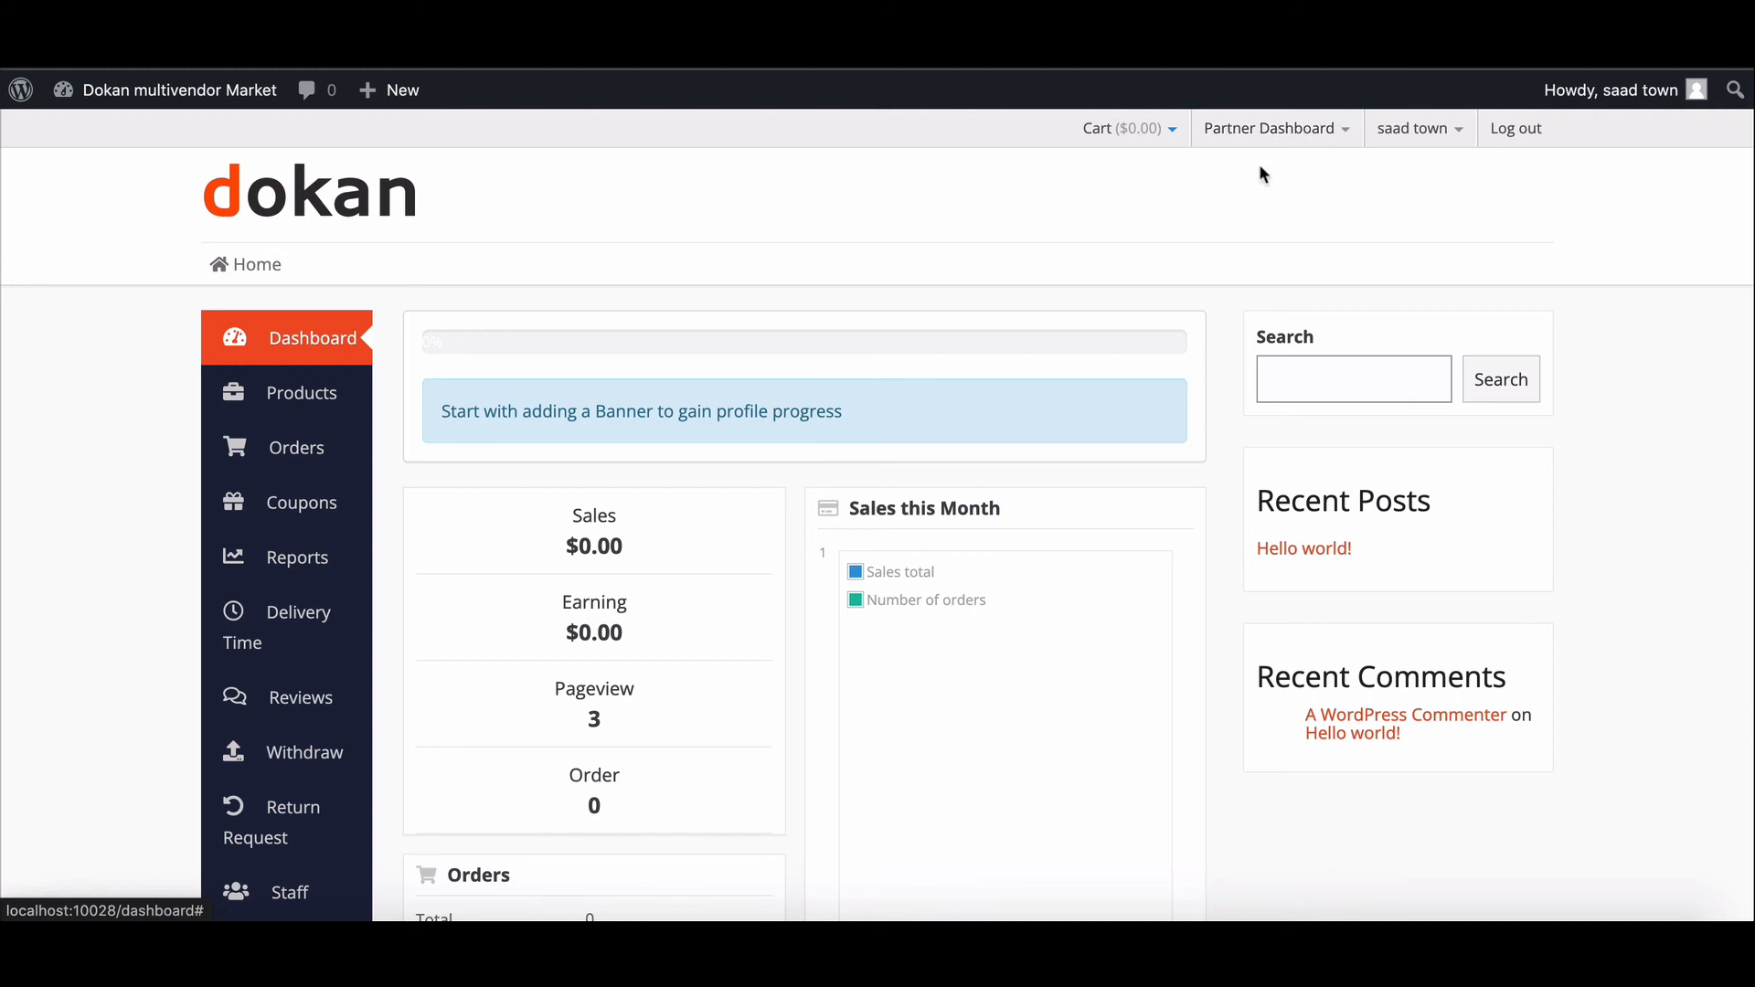
- Open the Partner Dashboard menu and browse down the Carnival store's product grid
{"action": "left_click", "coordinate": [1271, 128]}
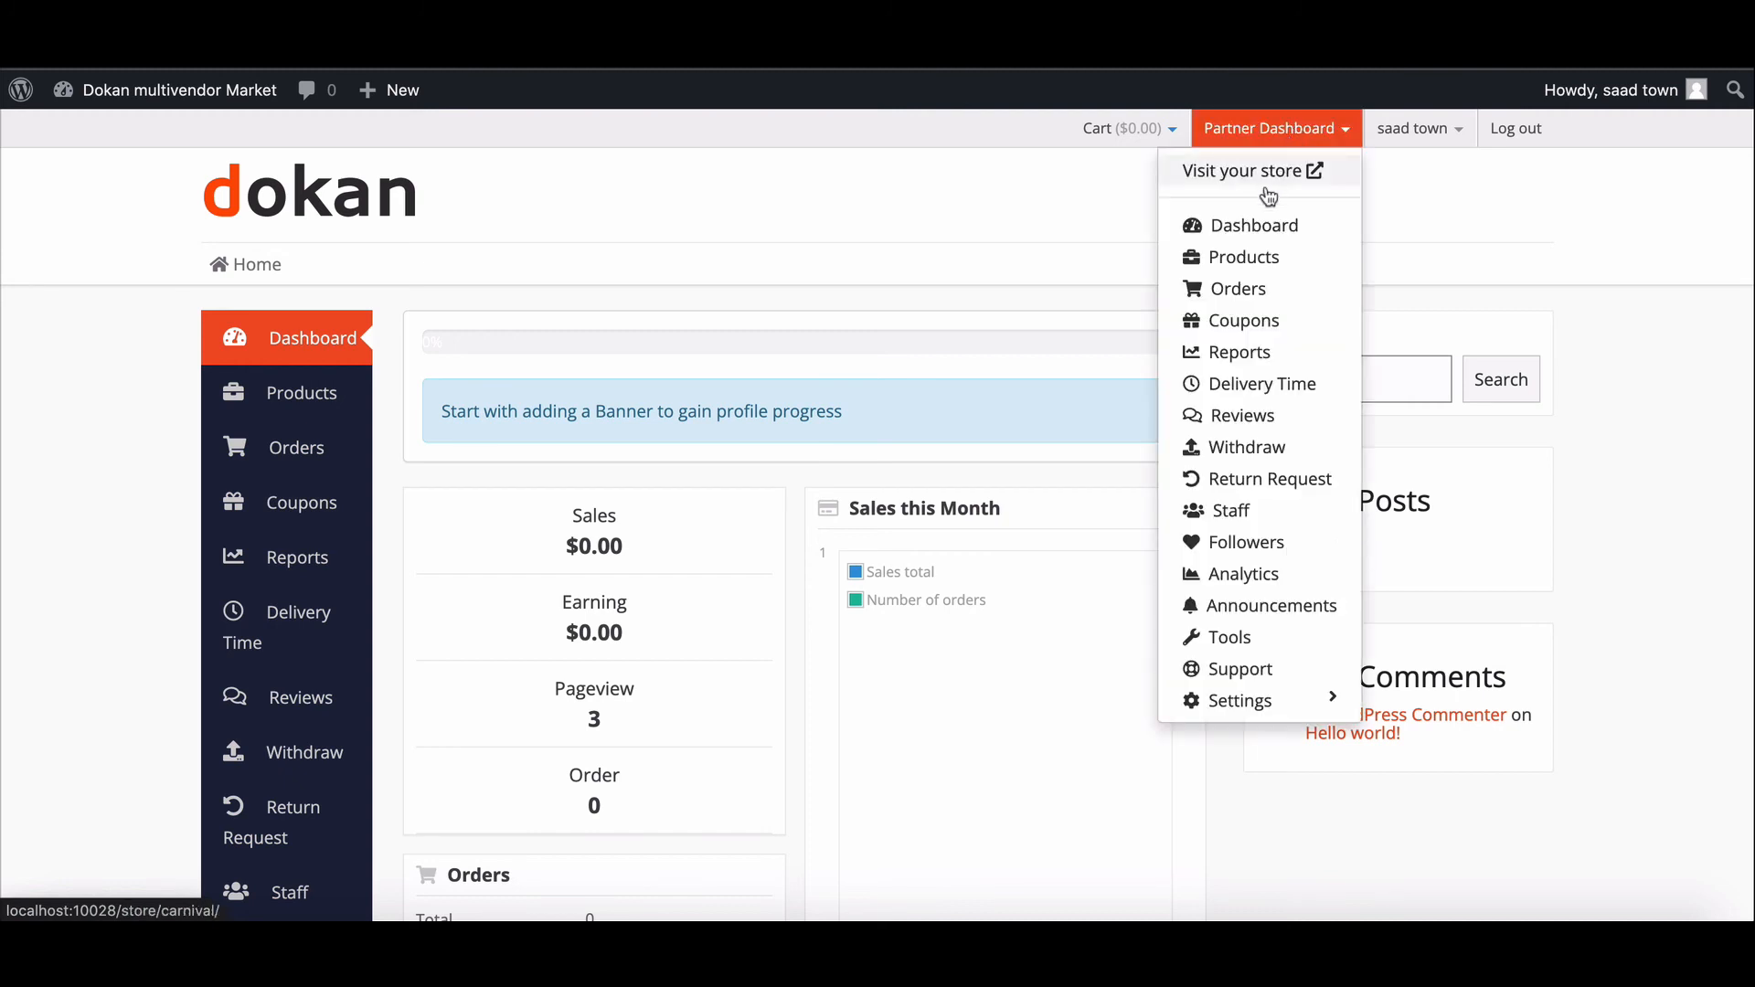
{"action": "mouse_move", "coordinate": [1253, 225]}
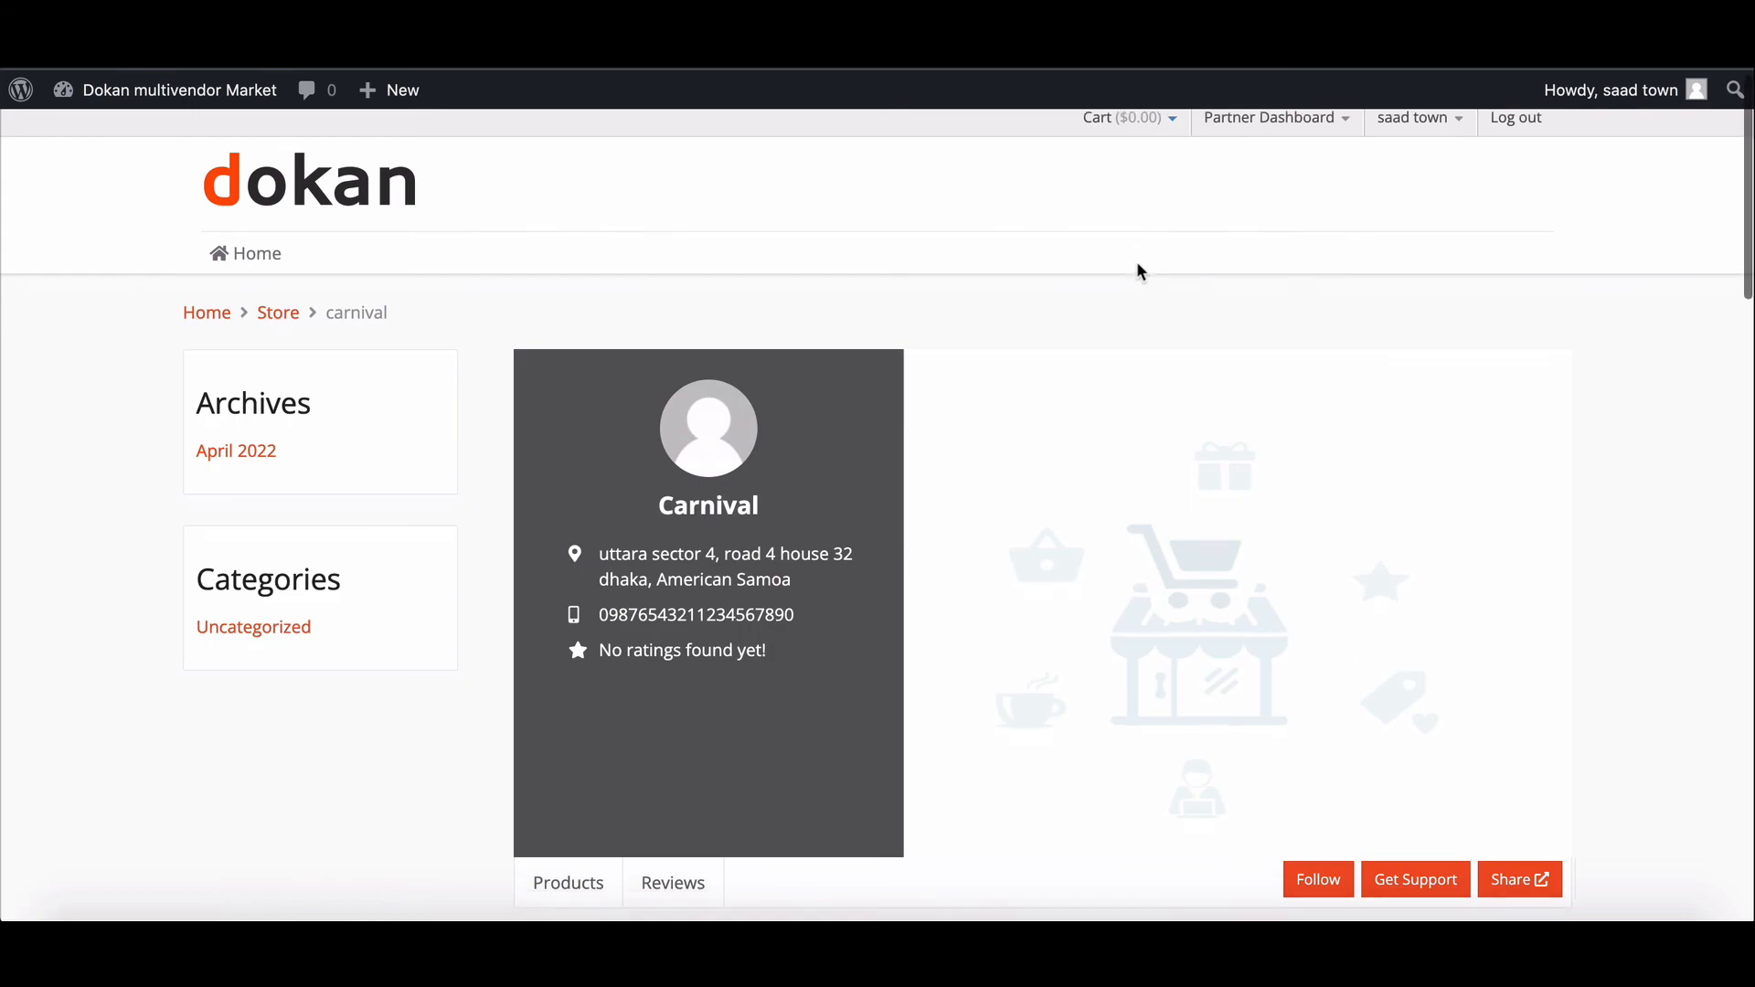
{"action": "scroll", "scroll_direction": "down", "scroll_amount": 3}
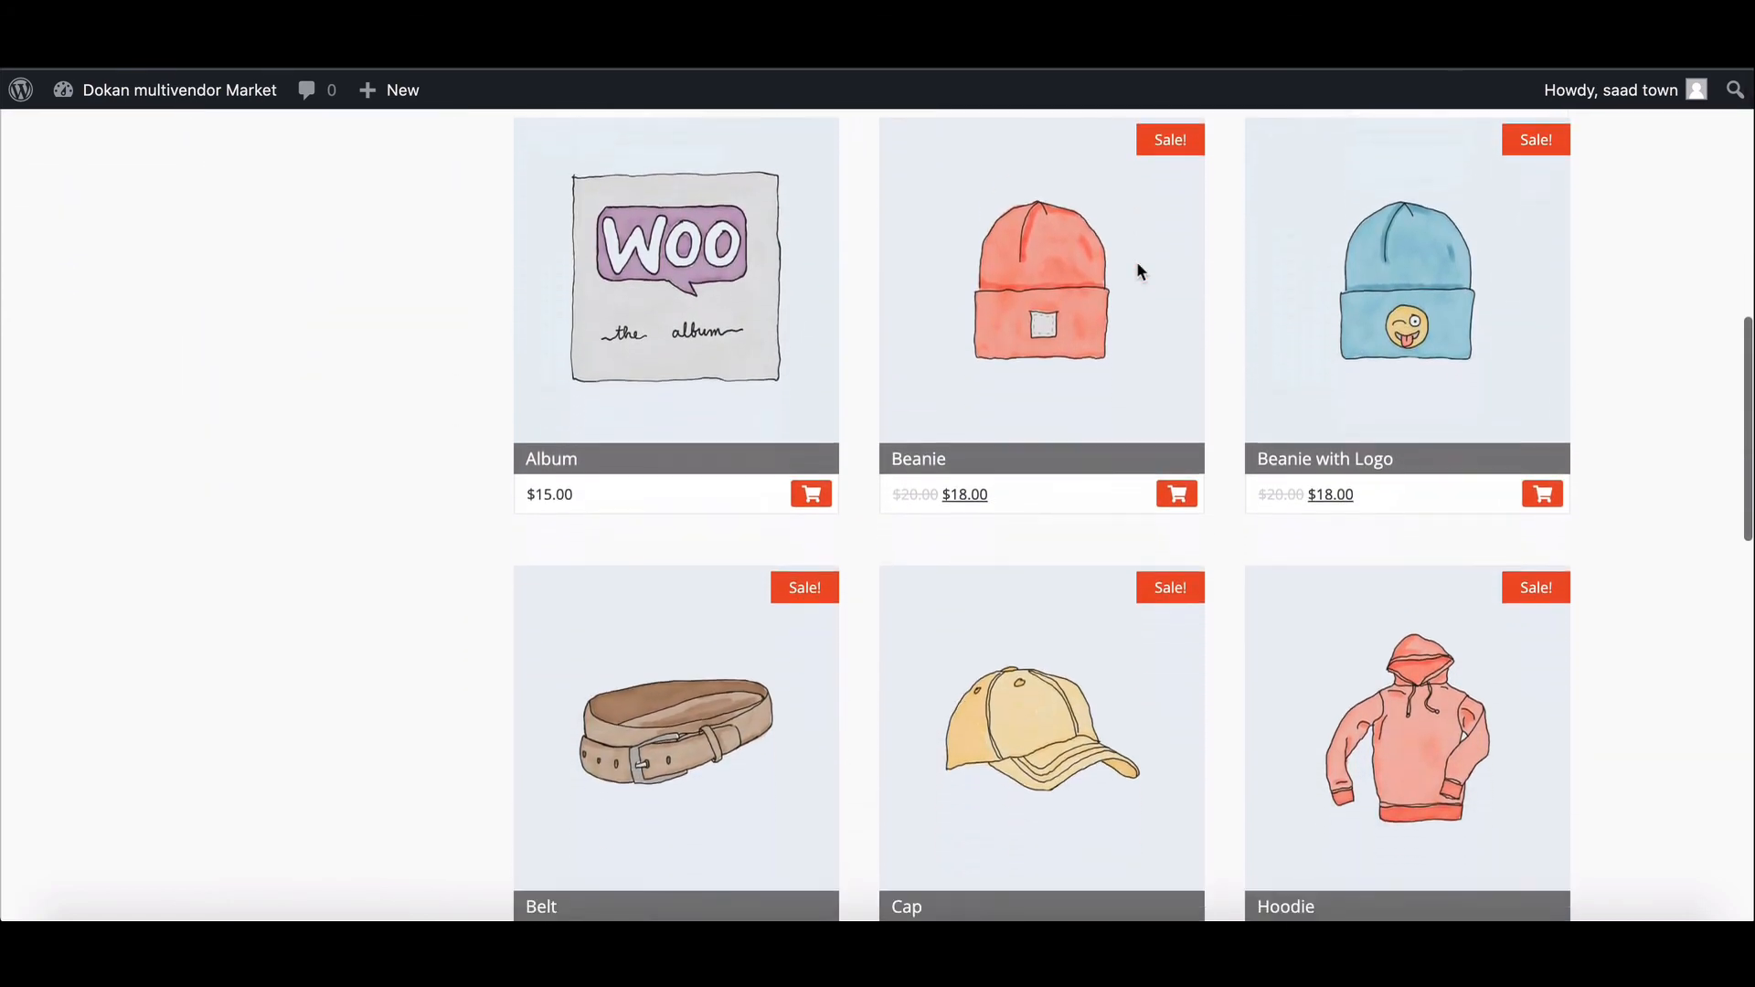
{"action": "scroll", "scroll_direction": "down", "scroll_amount": 3}
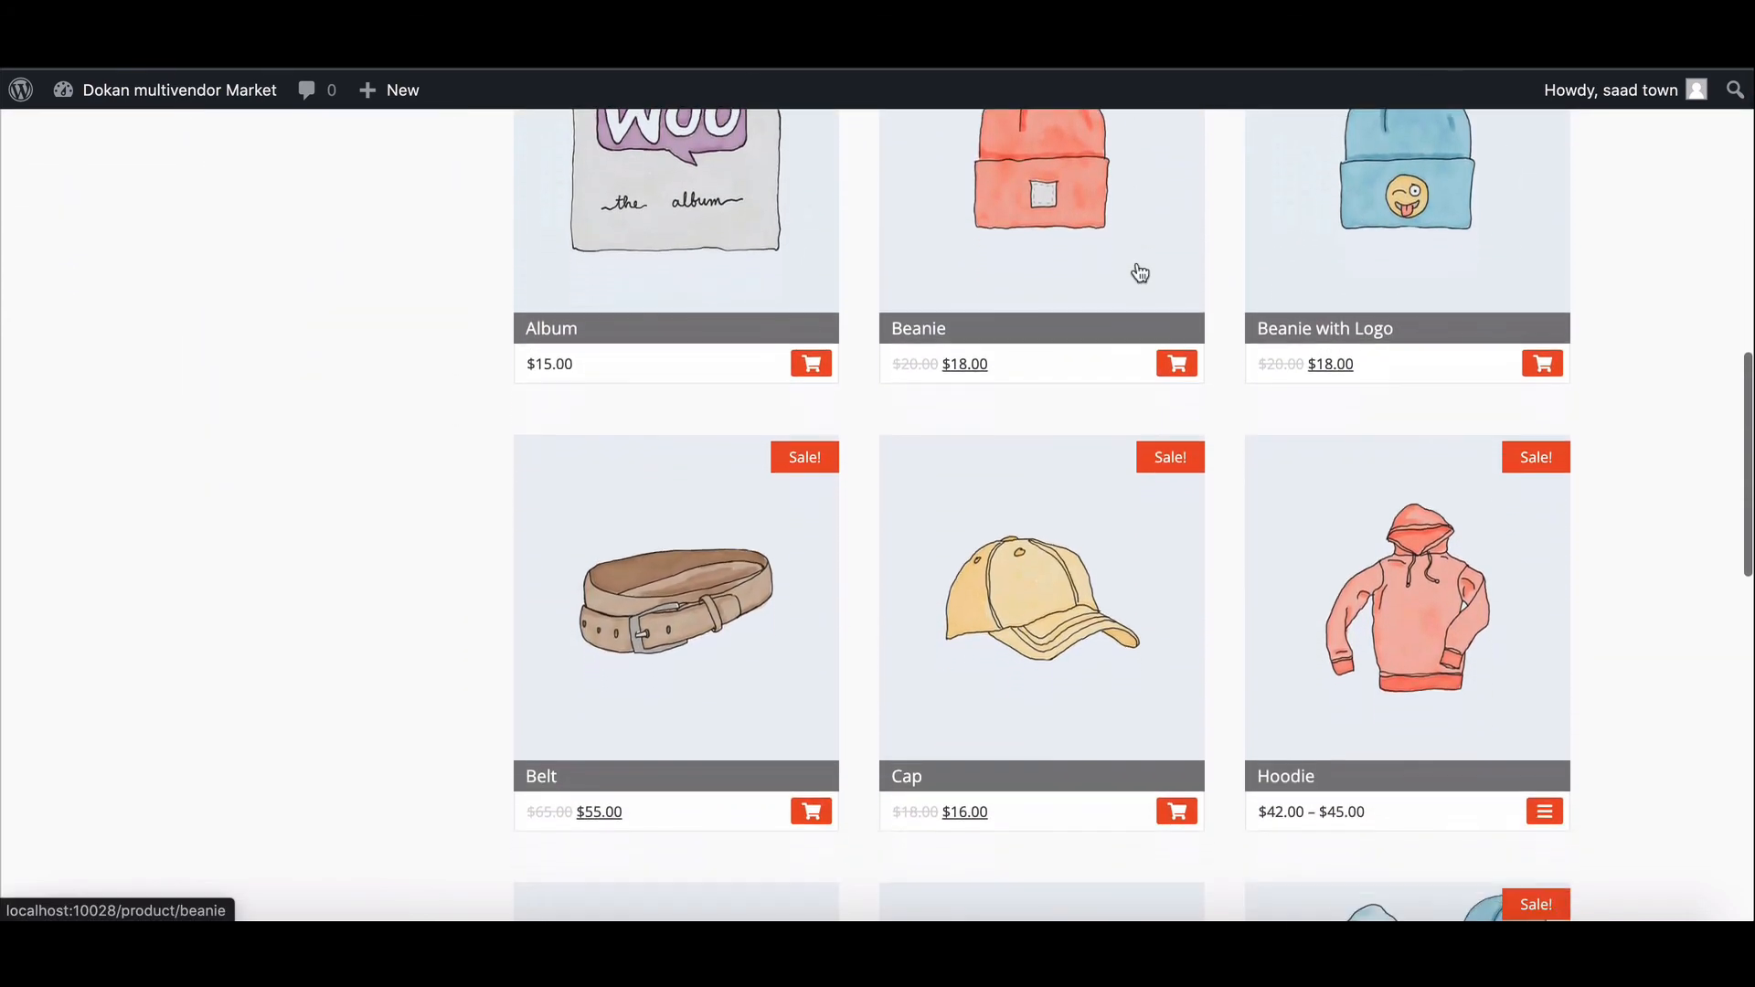
{"action": "scroll", "scroll_direction": "down", "scroll_amount": 3}
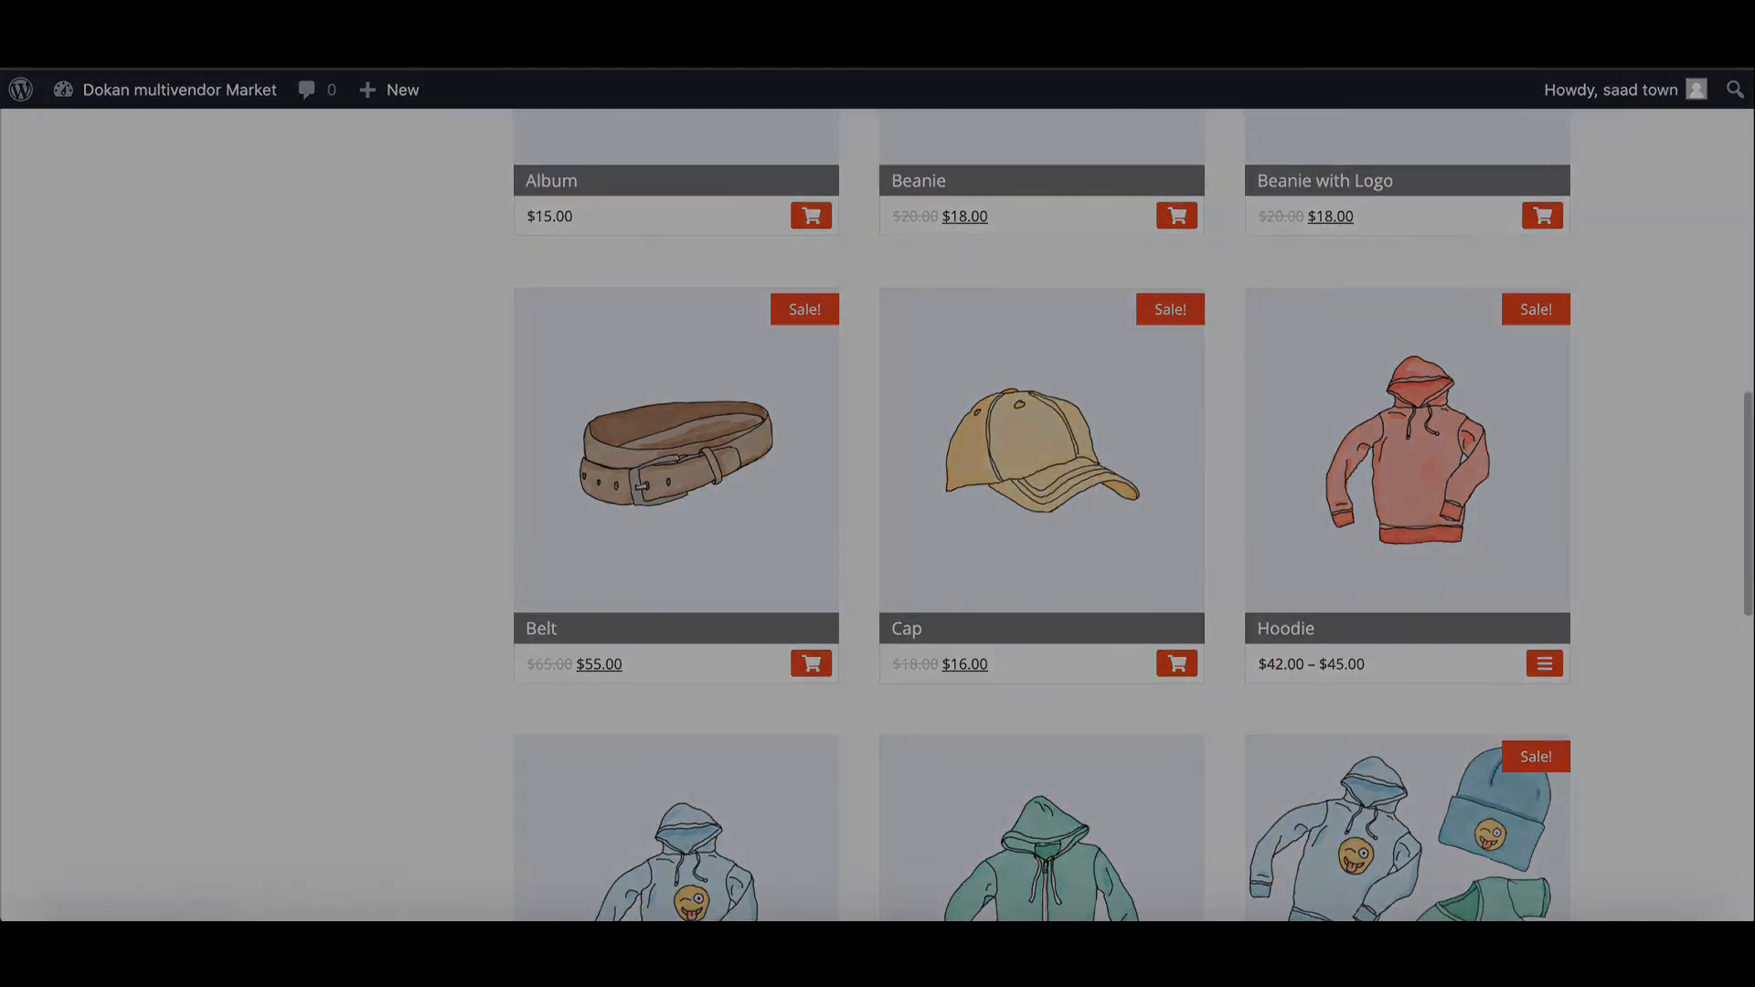